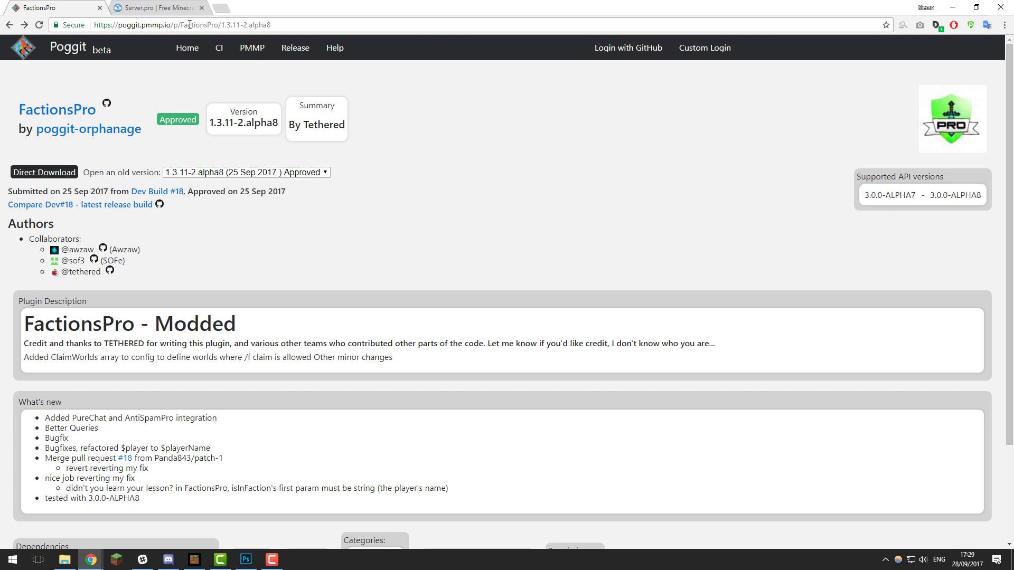
Check the server console to confirm it runs API 3.0.0-ALPHA8.
{"action": "left_click", "coordinate": [155, 8]}
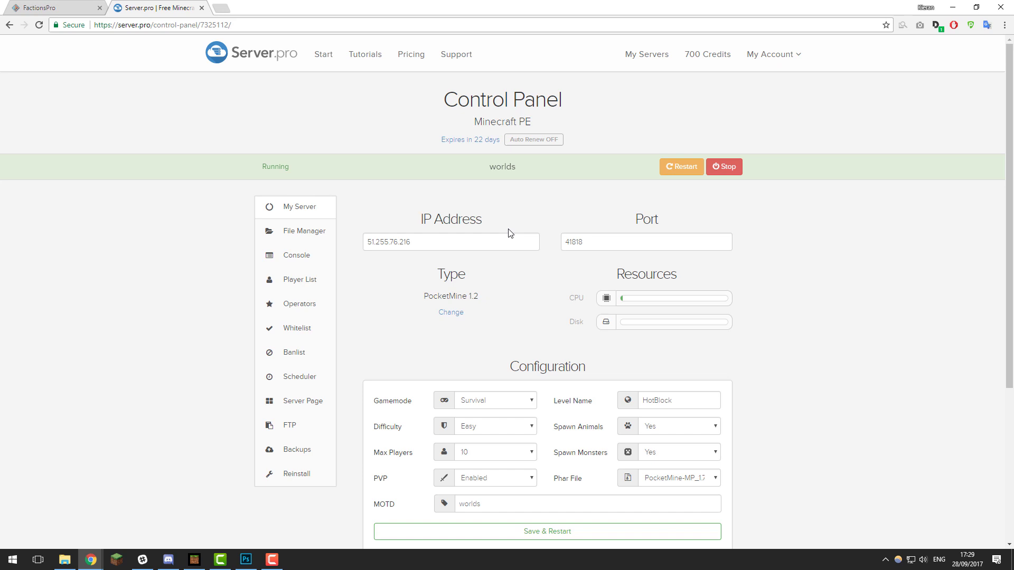
{"action": "left_click", "coordinate": [52, 7]}
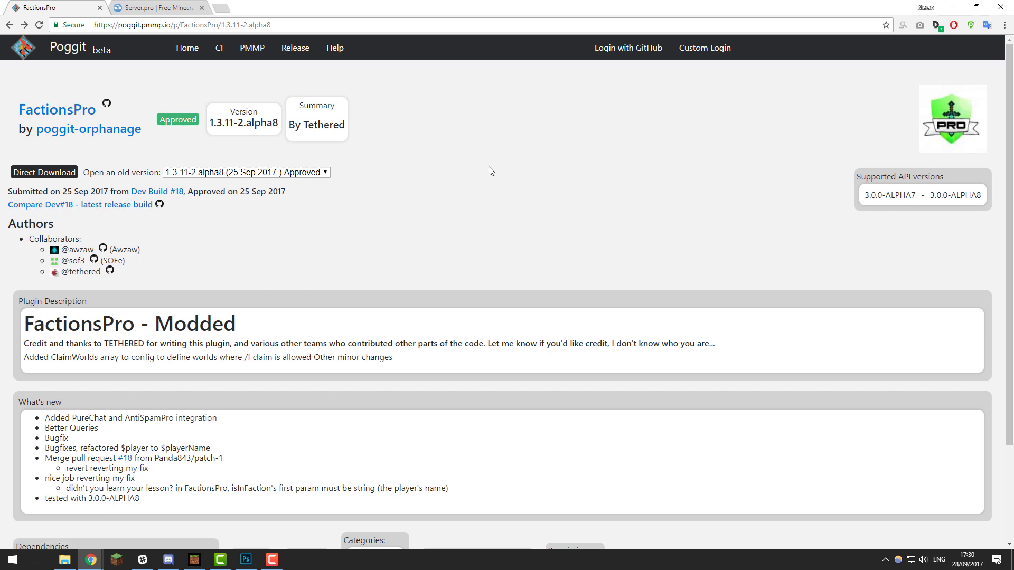
{"action": "mouse_move", "coordinate": [463, 135]}
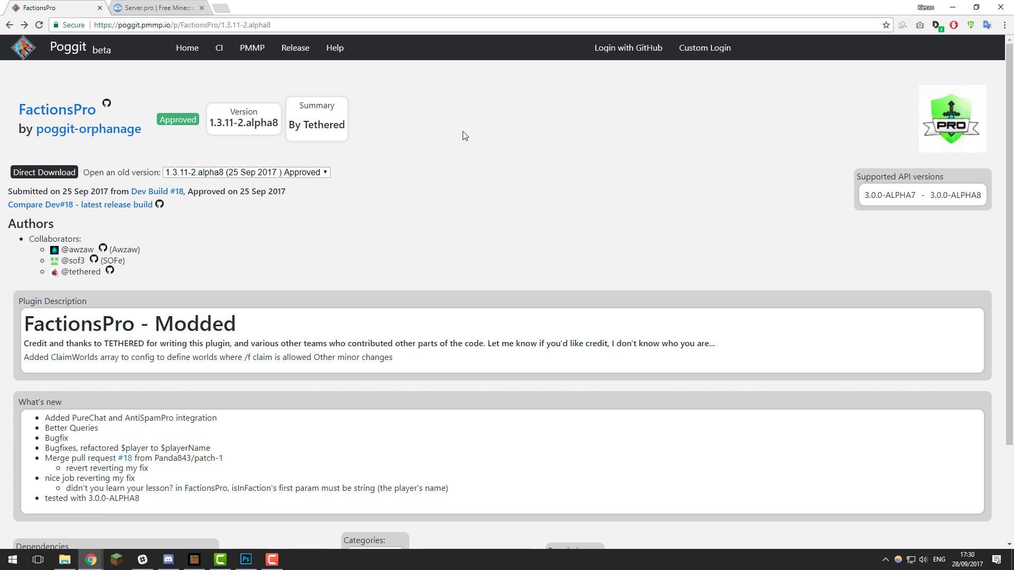
{"action": "mouse_move", "coordinate": [478, 145]}
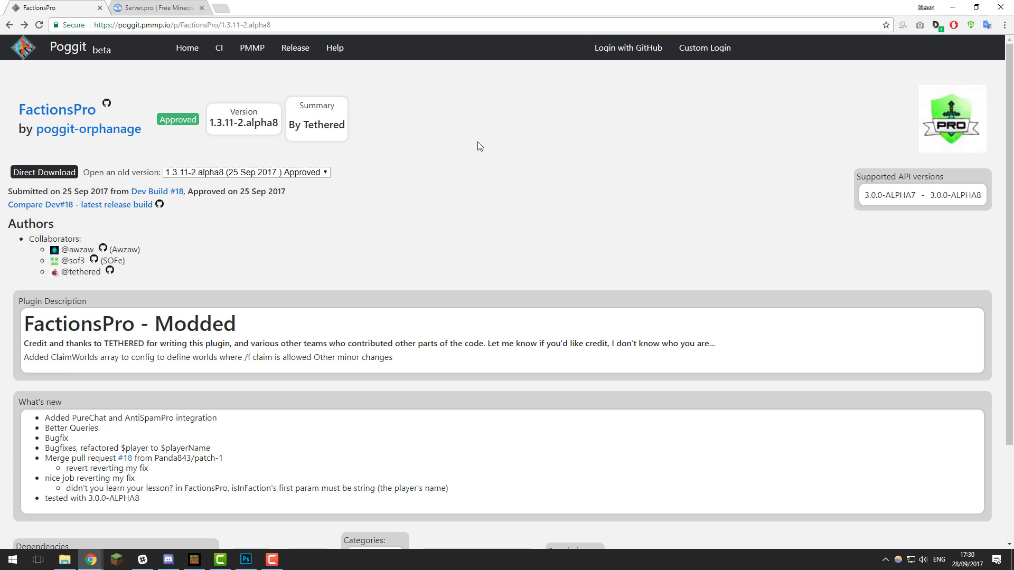
{"action": "mouse_move", "coordinate": [868, 159]}
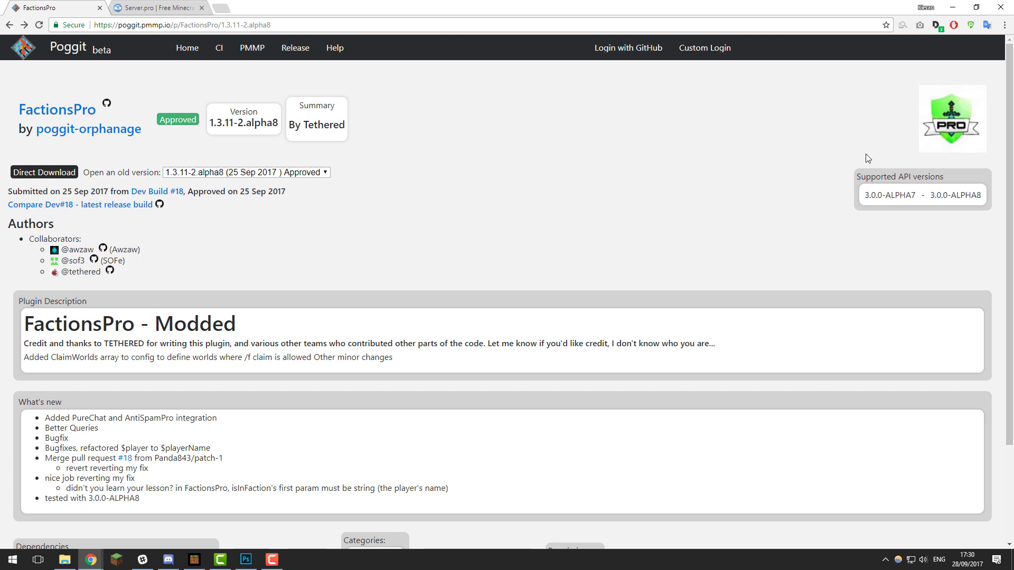
{"action": "mouse_move", "coordinate": [898, 199]}
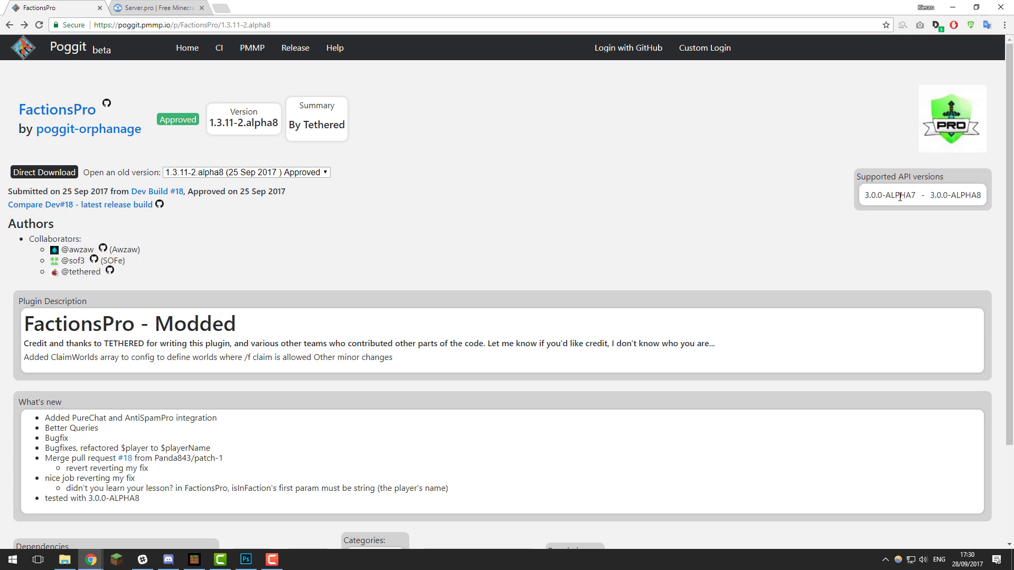
{"action": "mouse_move", "coordinate": [398, 216]}
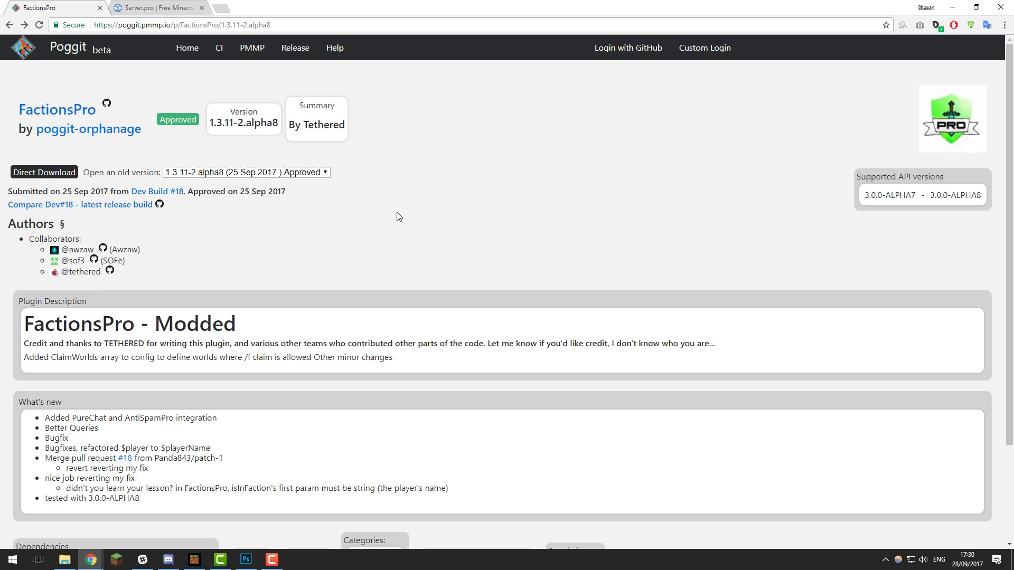
{"action": "left_click", "coordinate": [155, 7]}
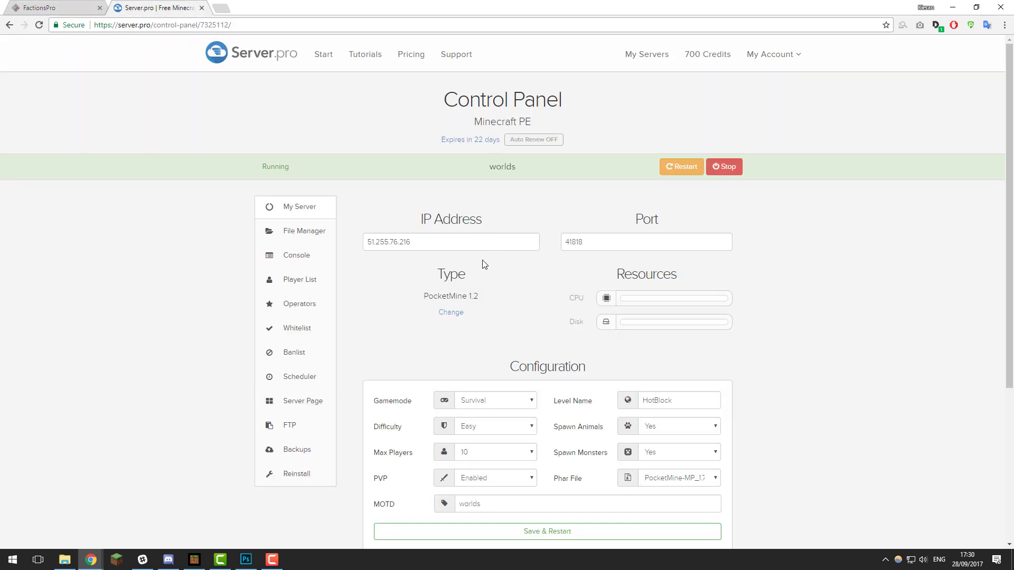
{"action": "left_click", "coordinate": [296, 255]}
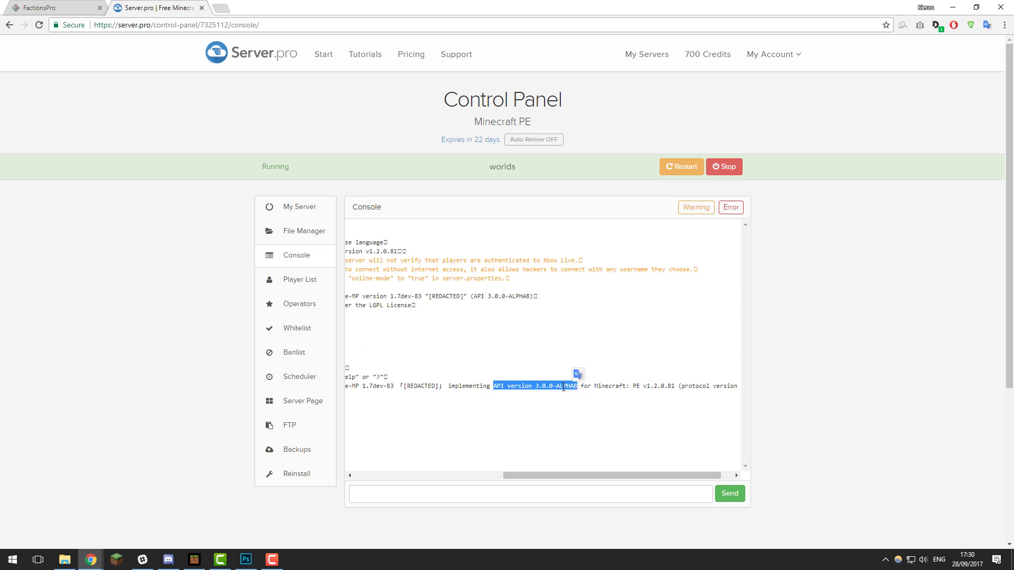
Download FactionsPro.phar from Poggit into Downloads and return to the server console.
{"action": "left_click", "coordinate": [55, 7]}
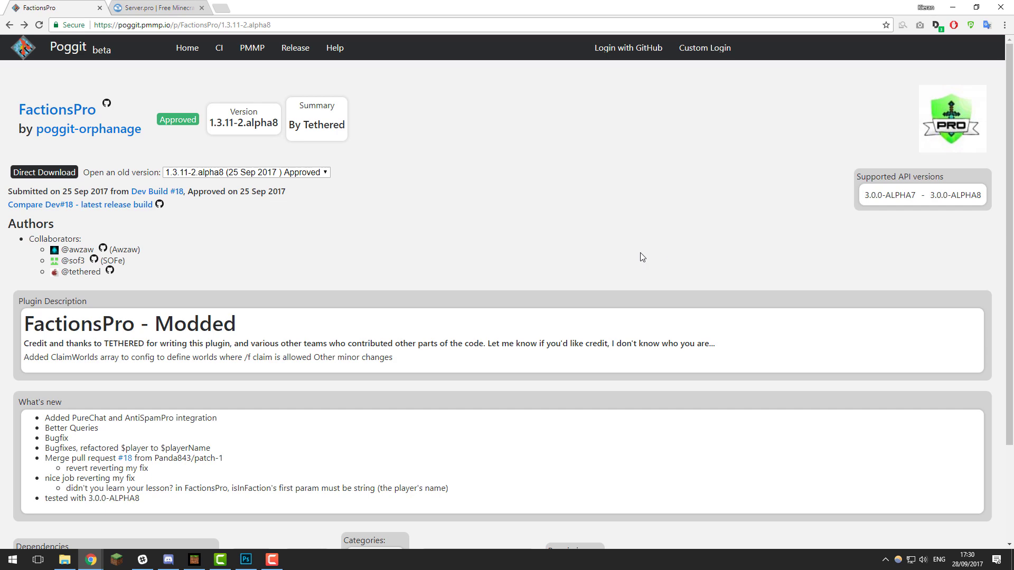
{"action": "mouse_move", "coordinate": [45, 173]}
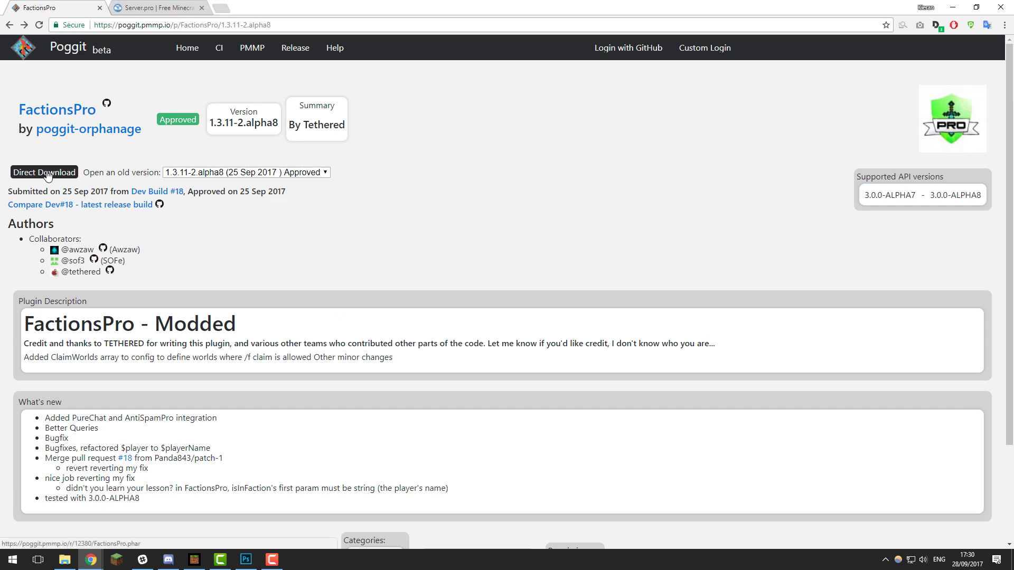
{"action": "left_click", "coordinate": [45, 172]}
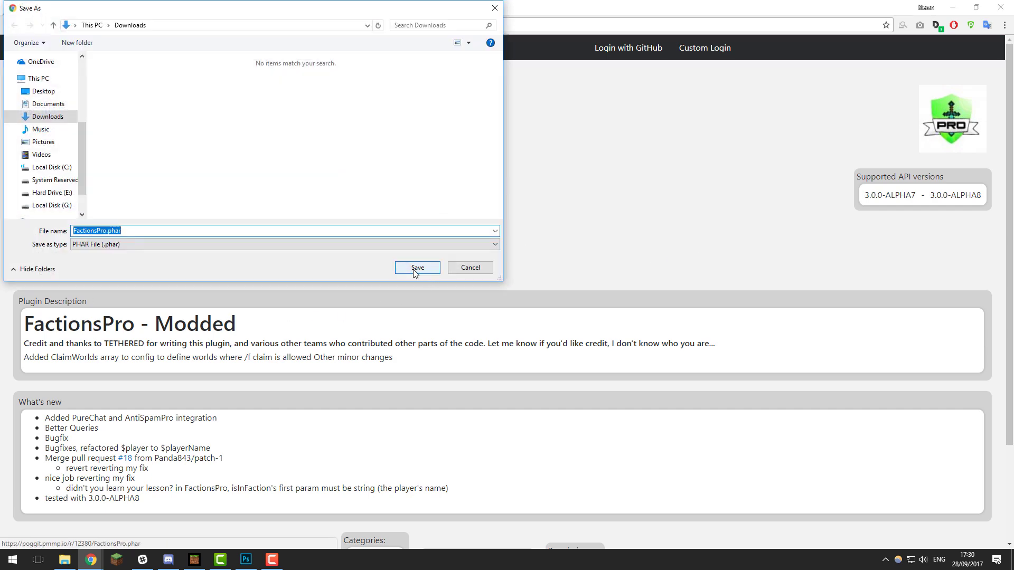
{"action": "left_click", "coordinate": [416, 267]}
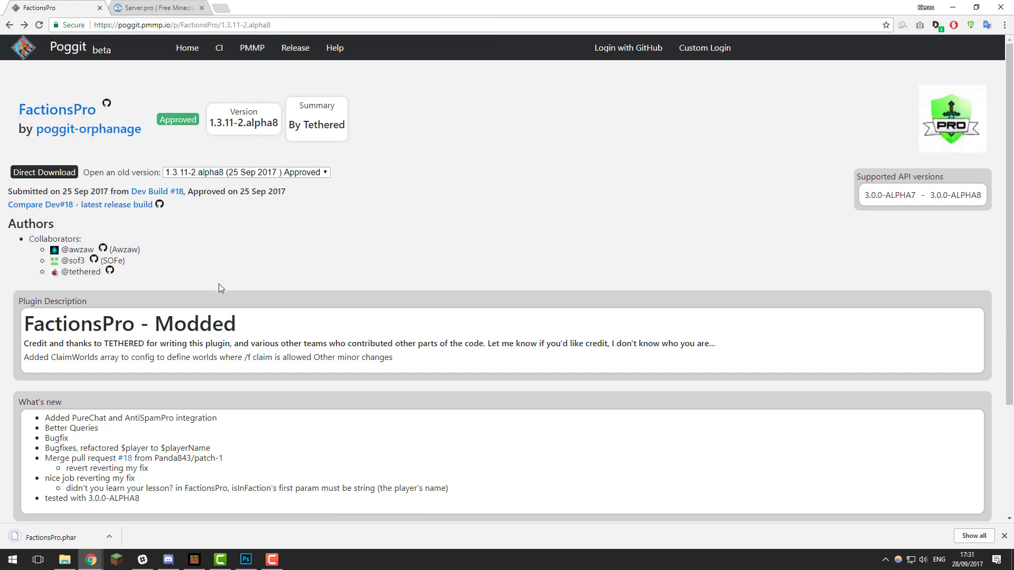
{"action": "left_click", "coordinate": [157, 8]}
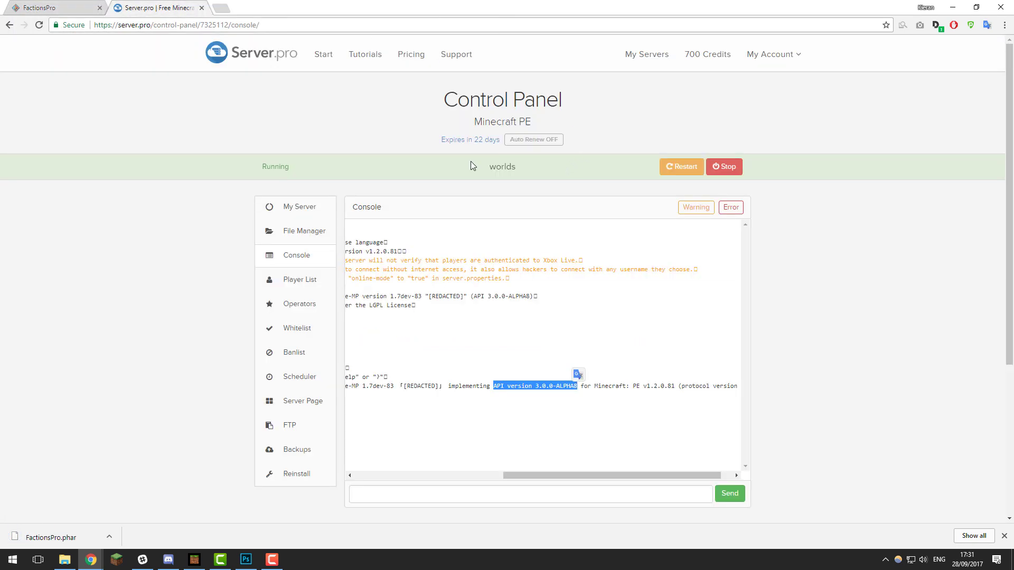
Upload FactionsPro.phar to the plugins folder, restart the server, and reload the folder listing.
{"action": "left_click", "coordinate": [304, 231]}
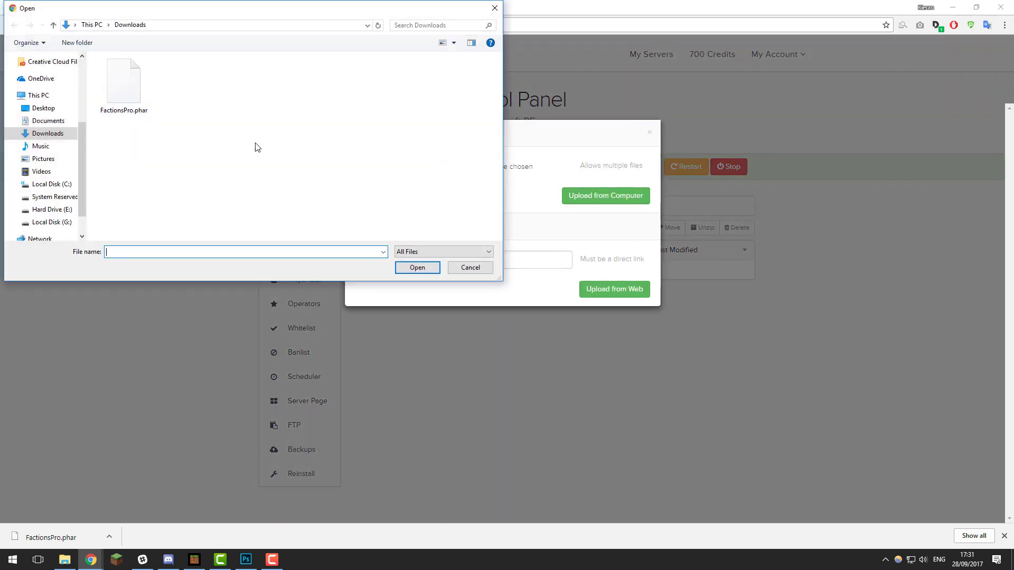
{"action": "left_click", "coordinate": [417, 268]}
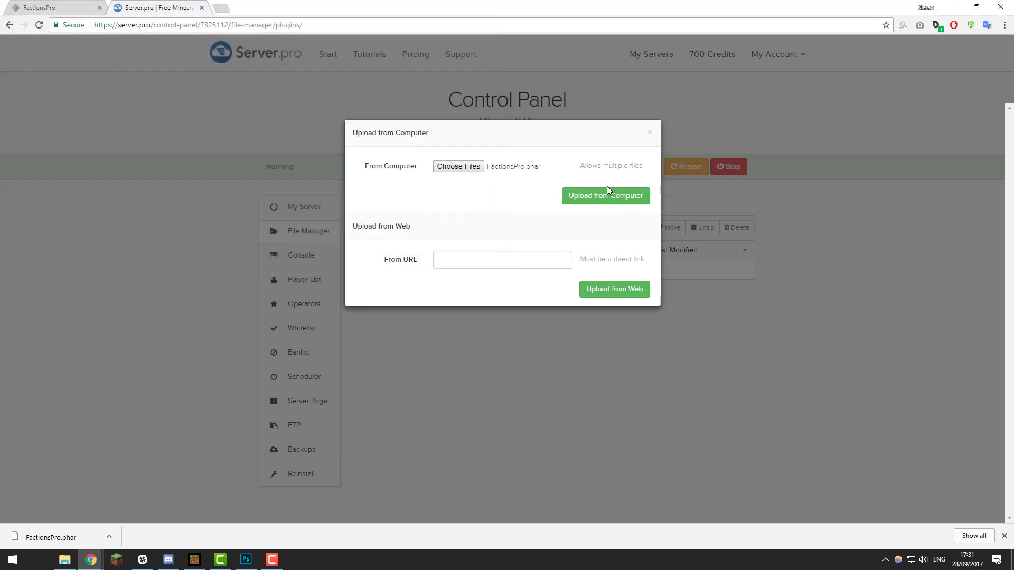
{"action": "left_click", "coordinate": [605, 195]}
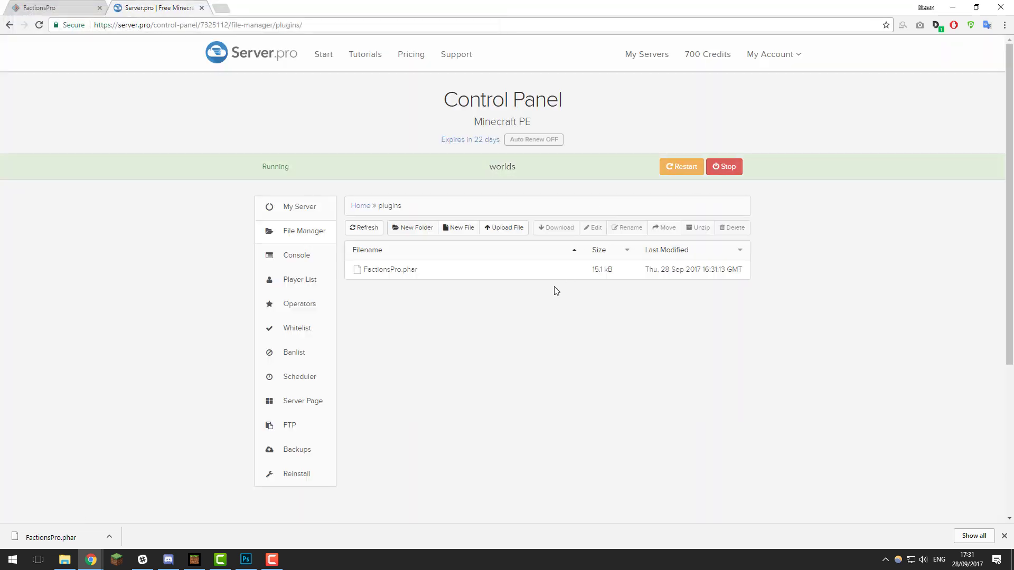
{"action": "mouse_move", "coordinate": [681, 166]}
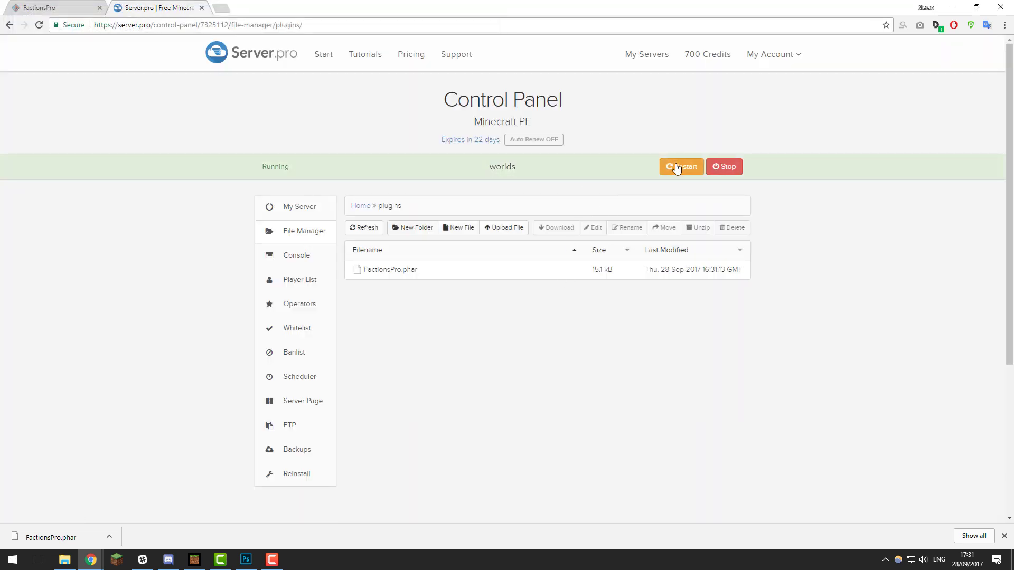
{"action": "left_click", "coordinate": [680, 166]}
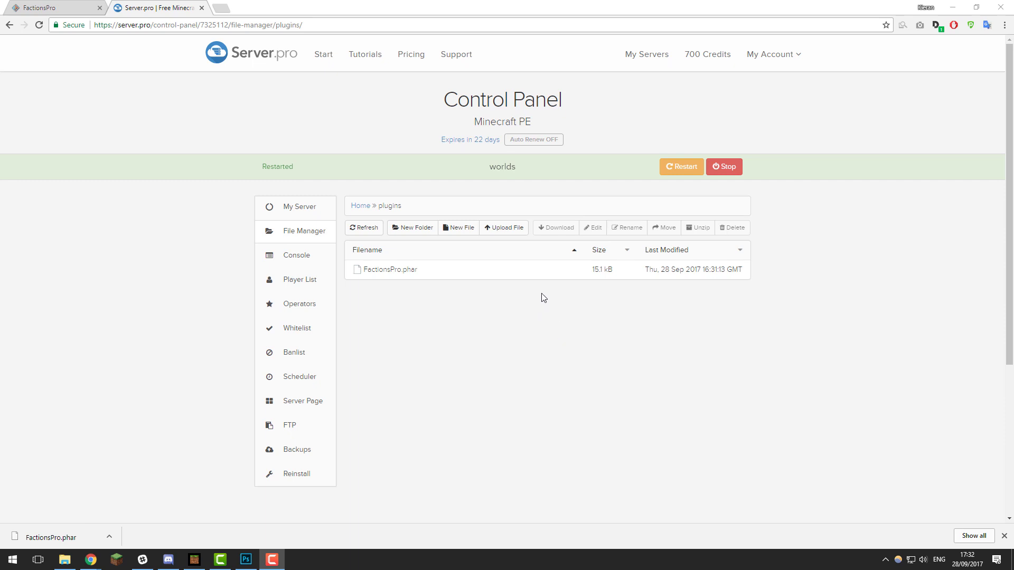
{"action": "mouse_move", "coordinate": [362, 232]}
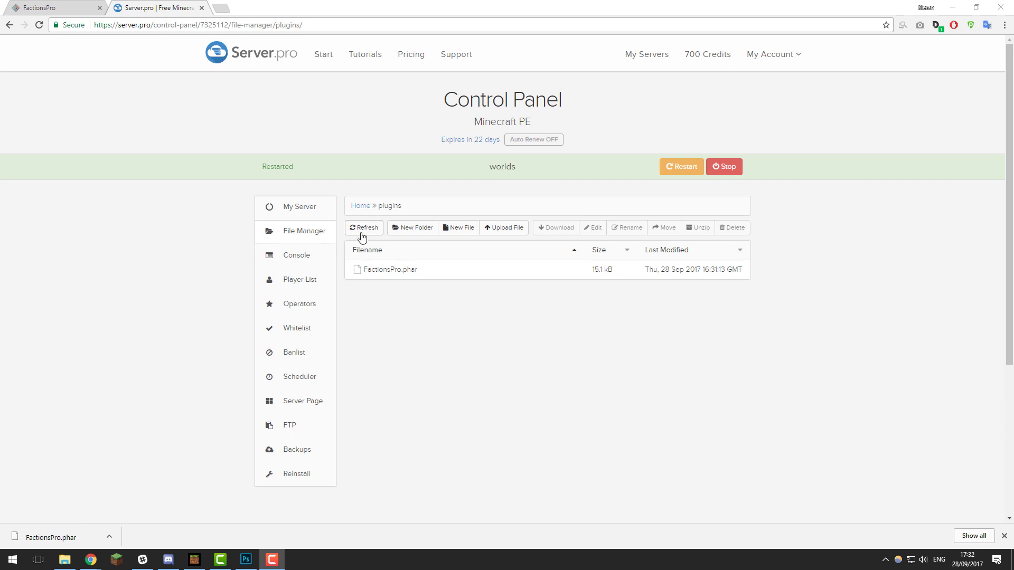
{"action": "left_click", "coordinate": [363, 227]}
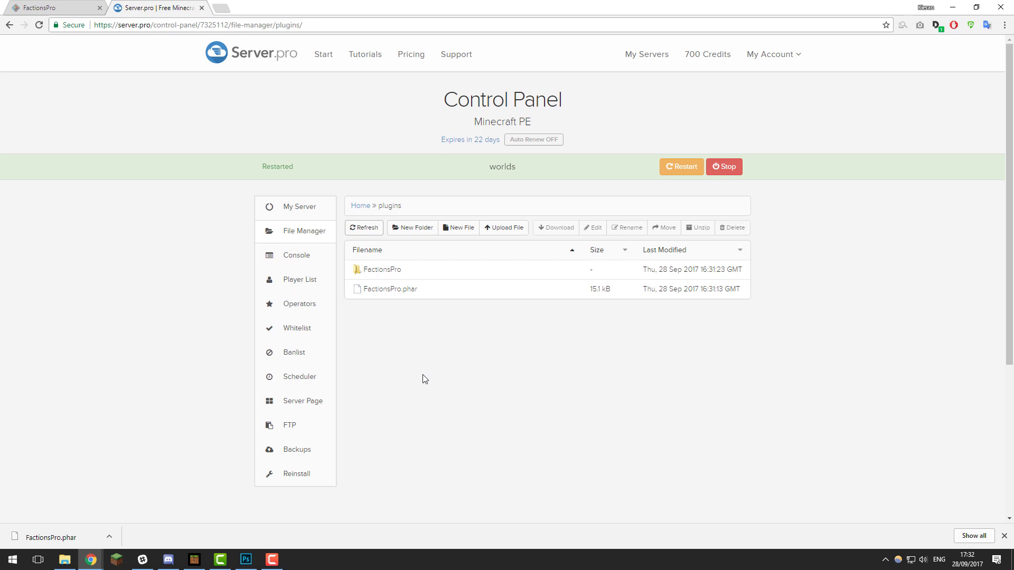
{"action": "mouse_move", "coordinate": [419, 344]}
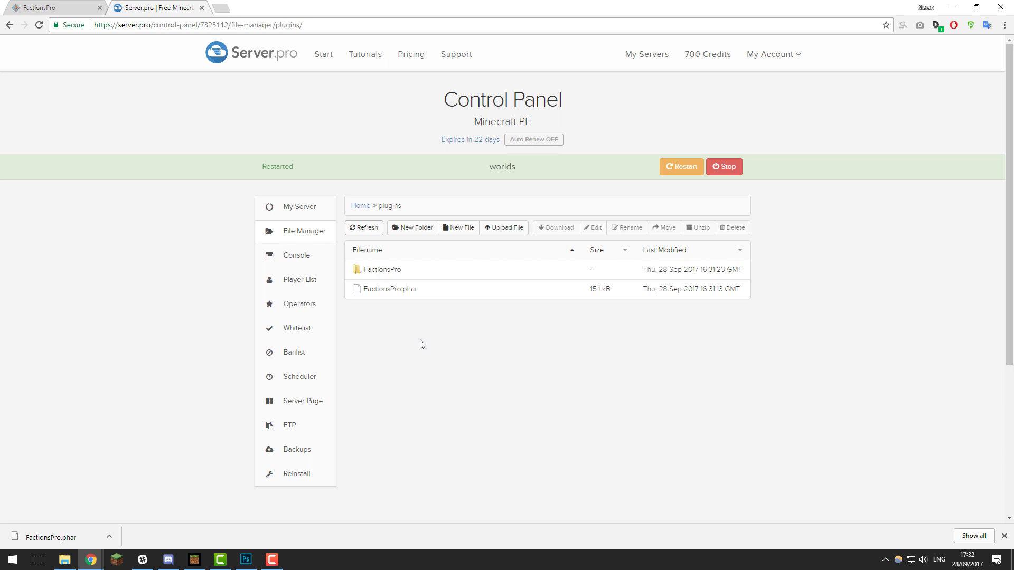
{"action": "mouse_move", "coordinate": [422, 270]}
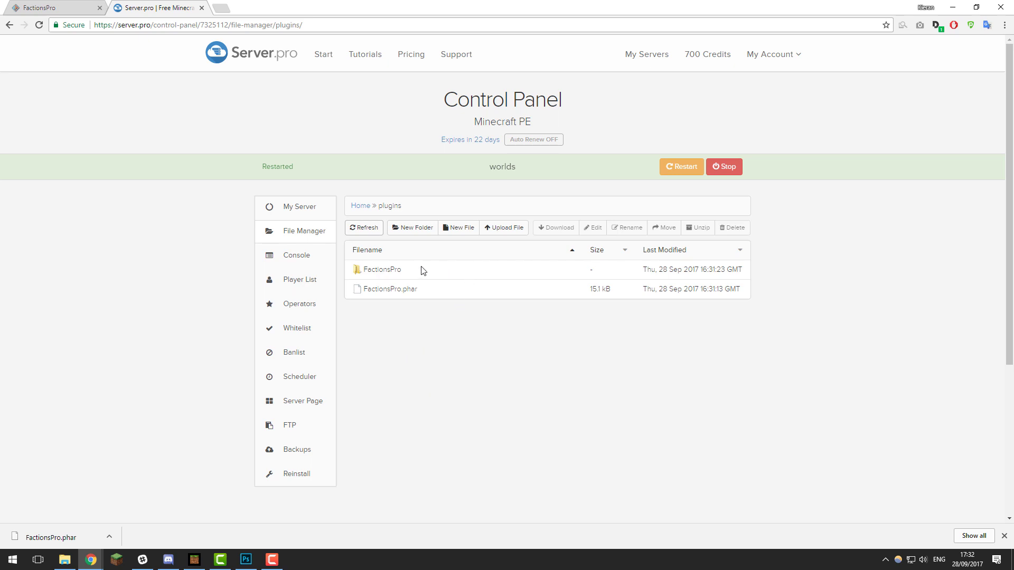
{"action": "mouse_move", "coordinate": [469, 139]}
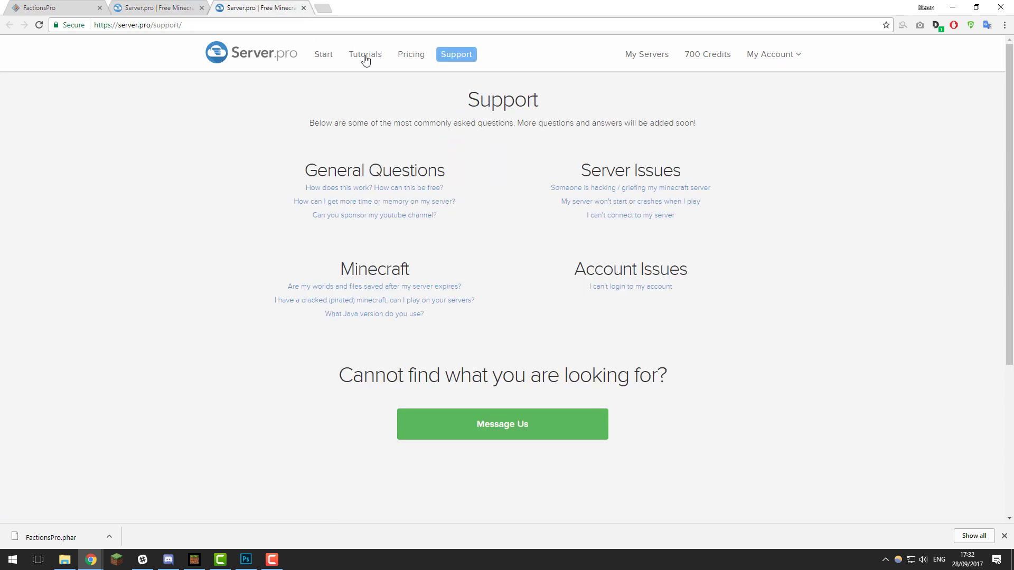
Open the FactionsPro plugin folder showing BannedNames.txt, FactionsPro.db and Prefs.yml.
{"action": "left_click", "coordinate": [503, 424]}
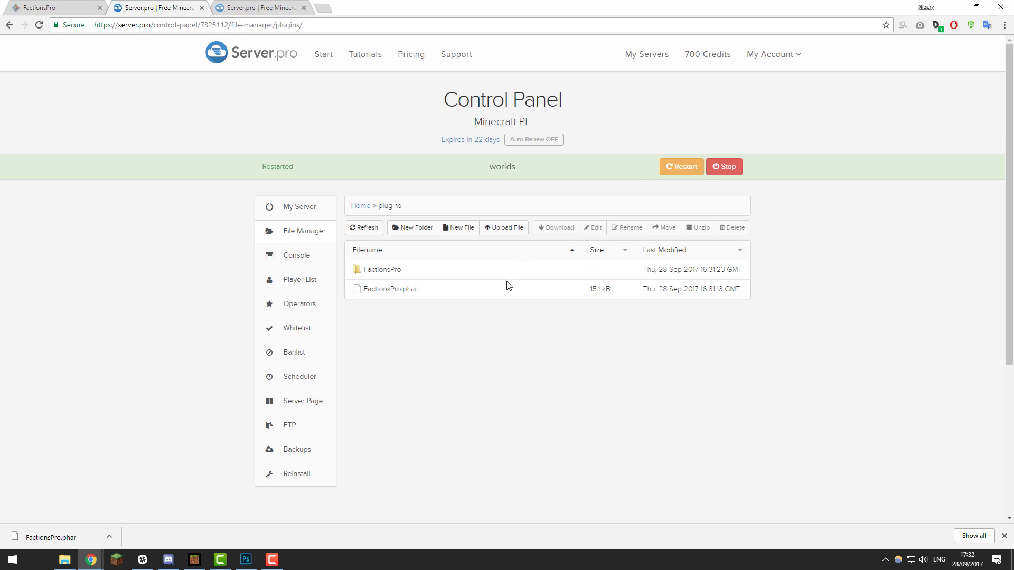
{"action": "mouse_move", "coordinate": [434, 315]}
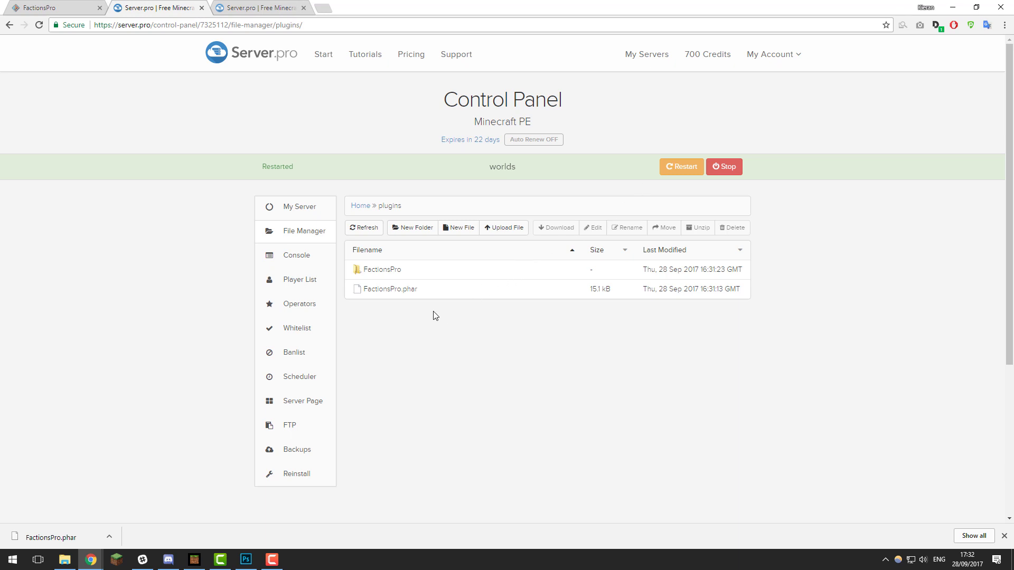
{"action": "mouse_move", "coordinate": [348, 341]}
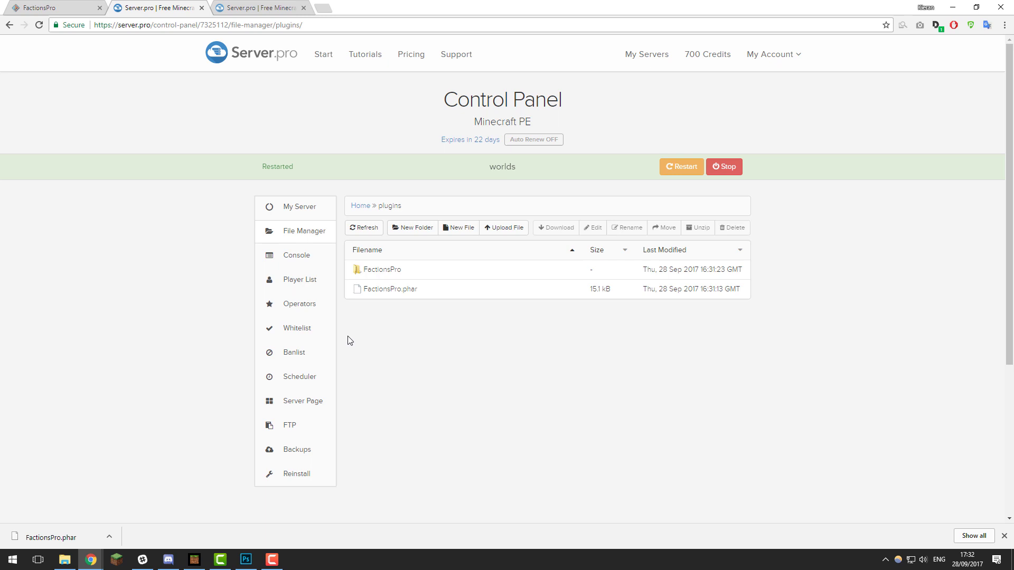
{"action": "mouse_move", "coordinate": [405, 350]}
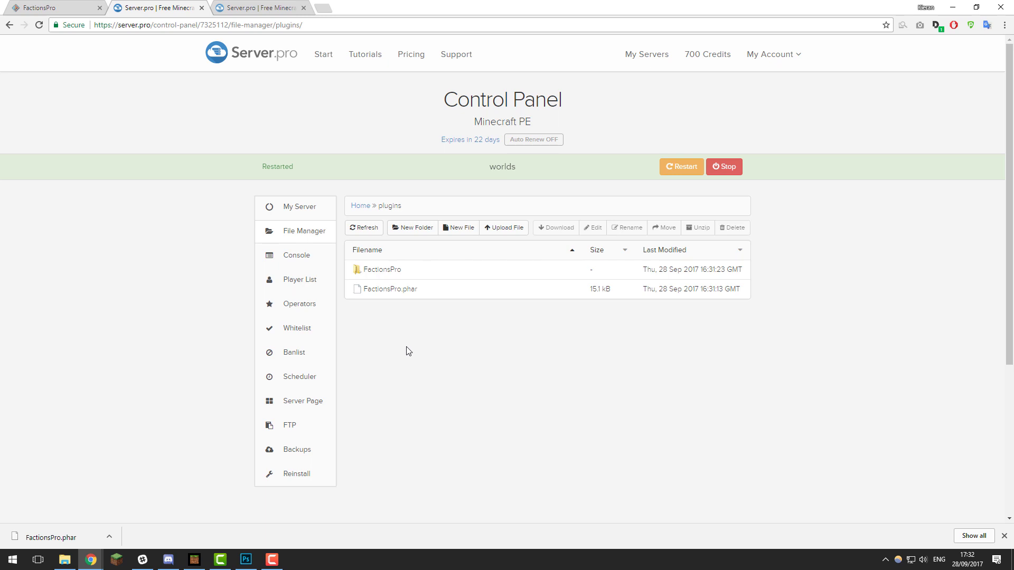
{"action": "double_click", "coordinate": [382, 269]}
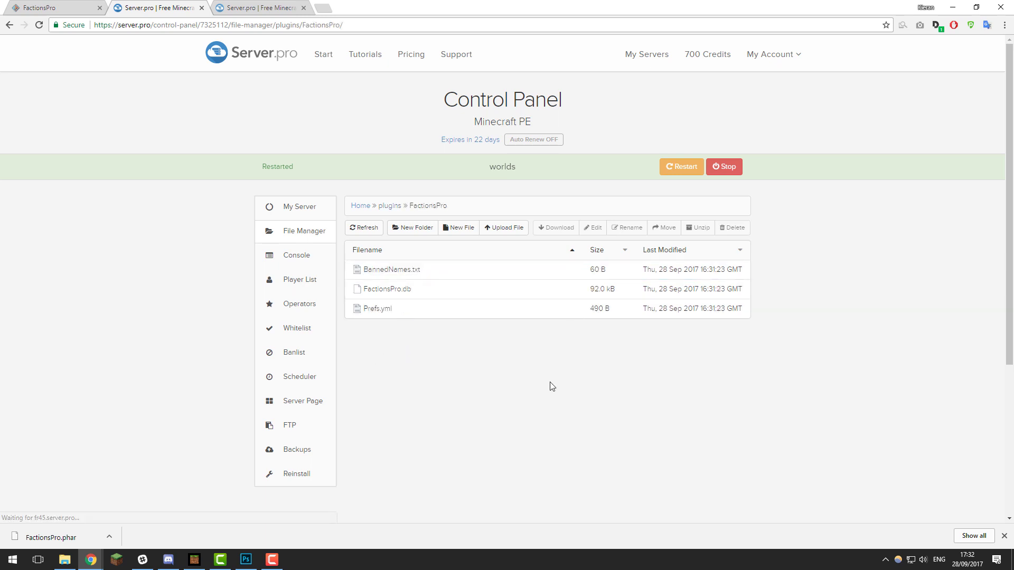
{"action": "mouse_move", "coordinate": [399, 334]}
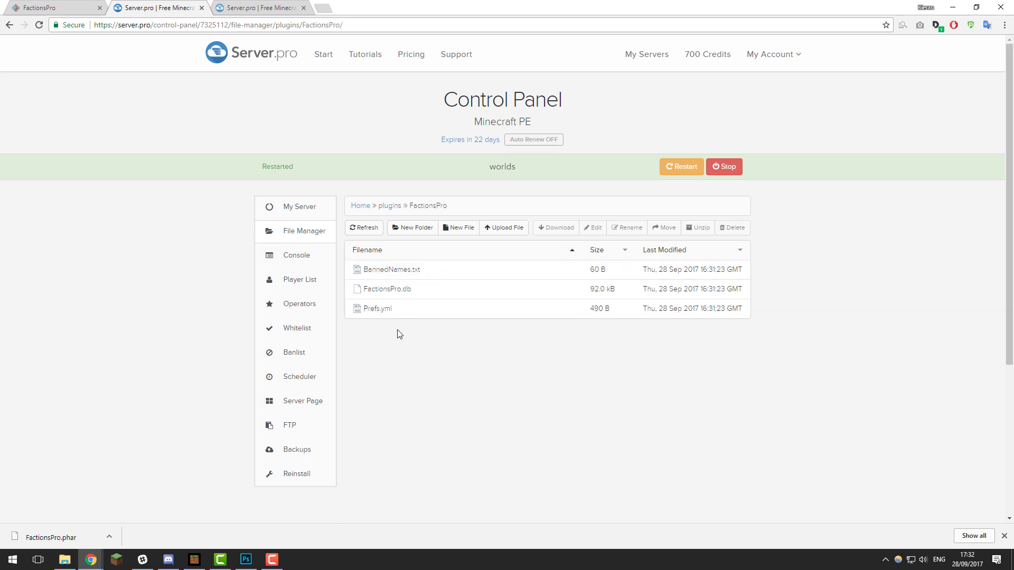
{"action": "mouse_move", "coordinate": [384, 326]}
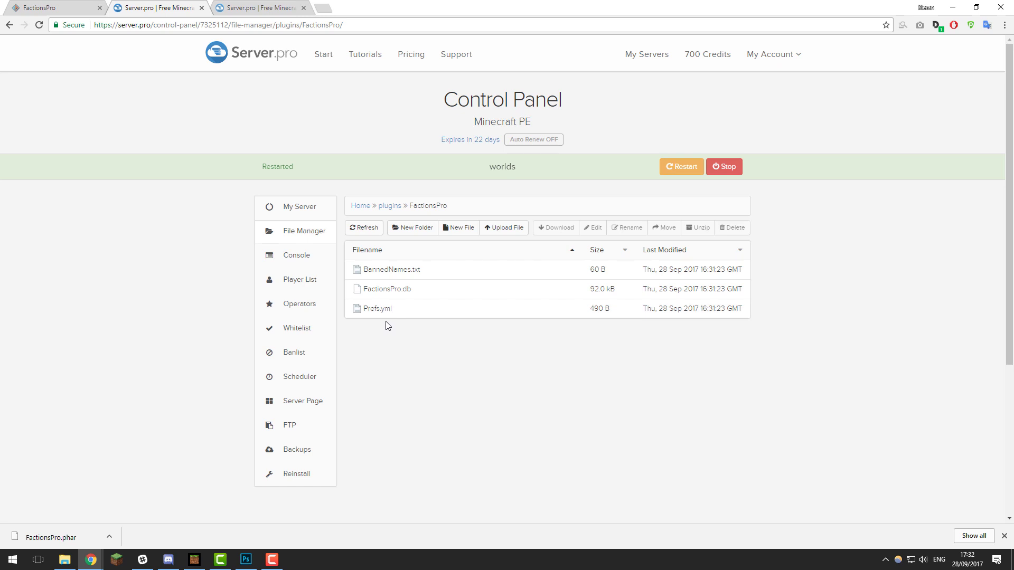
{"action": "mouse_move", "coordinate": [376, 308]}
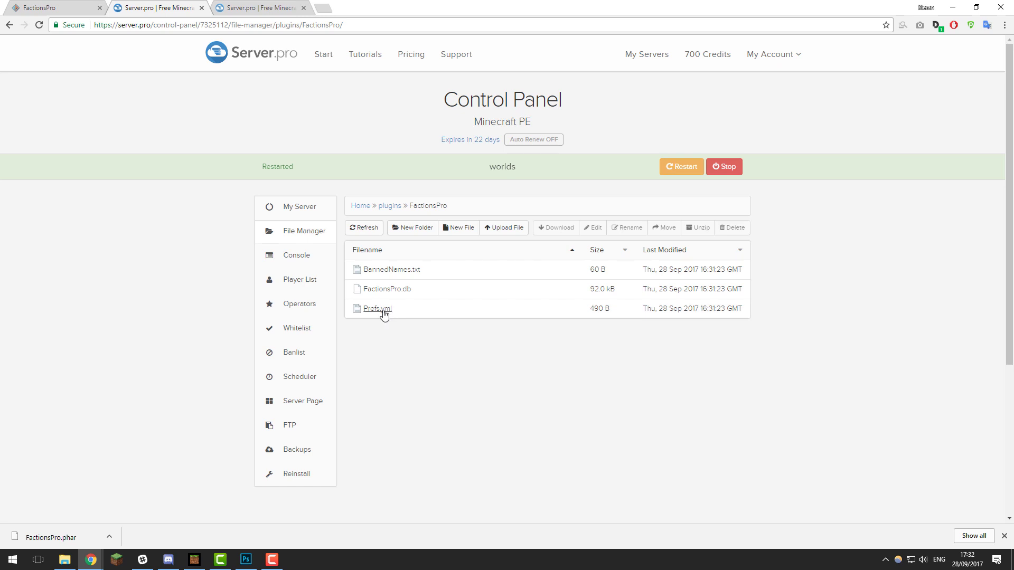
Edit Prefs.yml, trying MaxPlayersPerFaction 100 and restoring it to 30.
{"action": "left_click", "coordinate": [376, 308]}
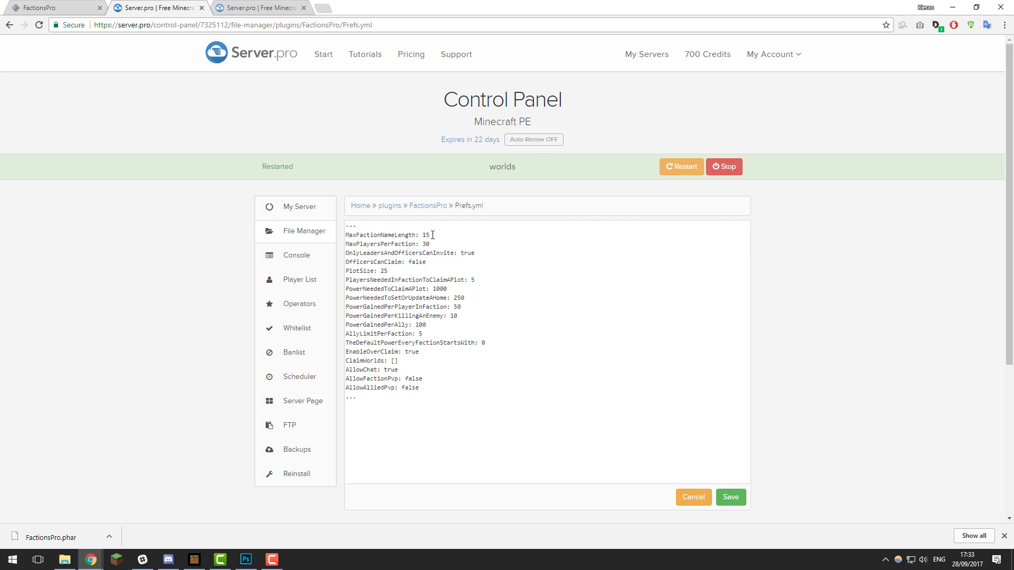
{"action": "mouse_move", "coordinate": [448, 230]}
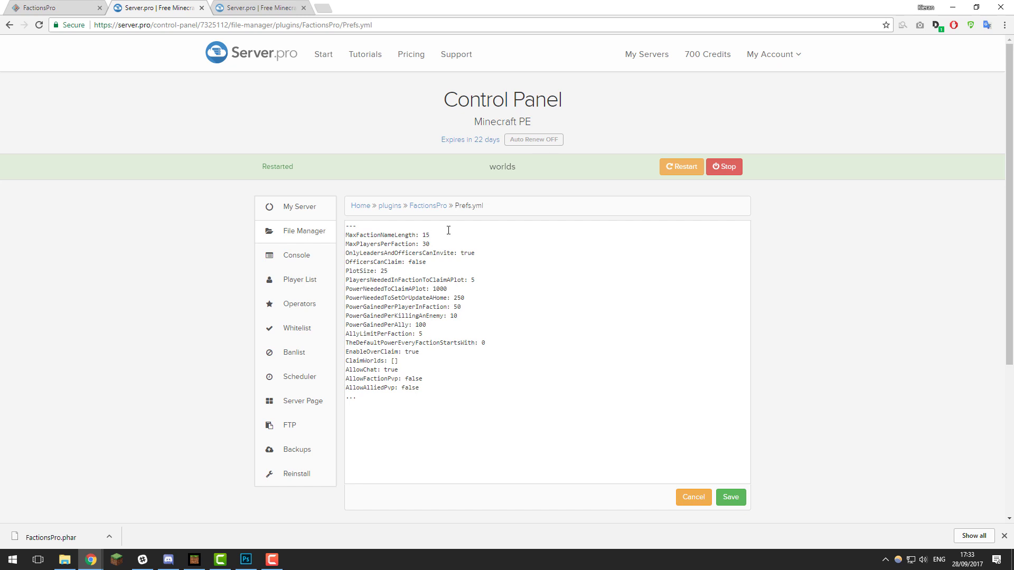
{"action": "mouse_move", "coordinate": [373, 251]}
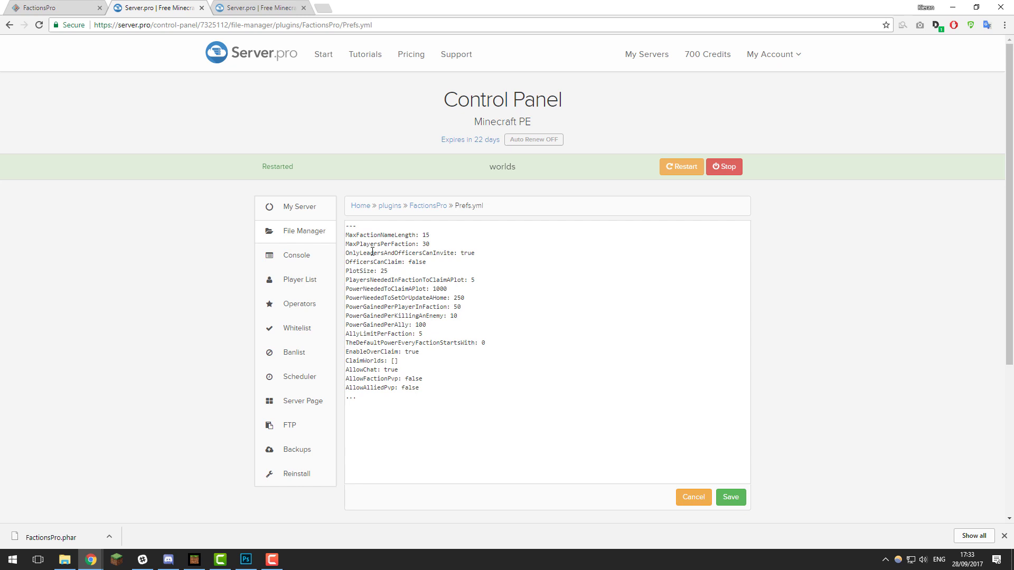
{"action": "mouse_move", "coordinate": [433, 247]}
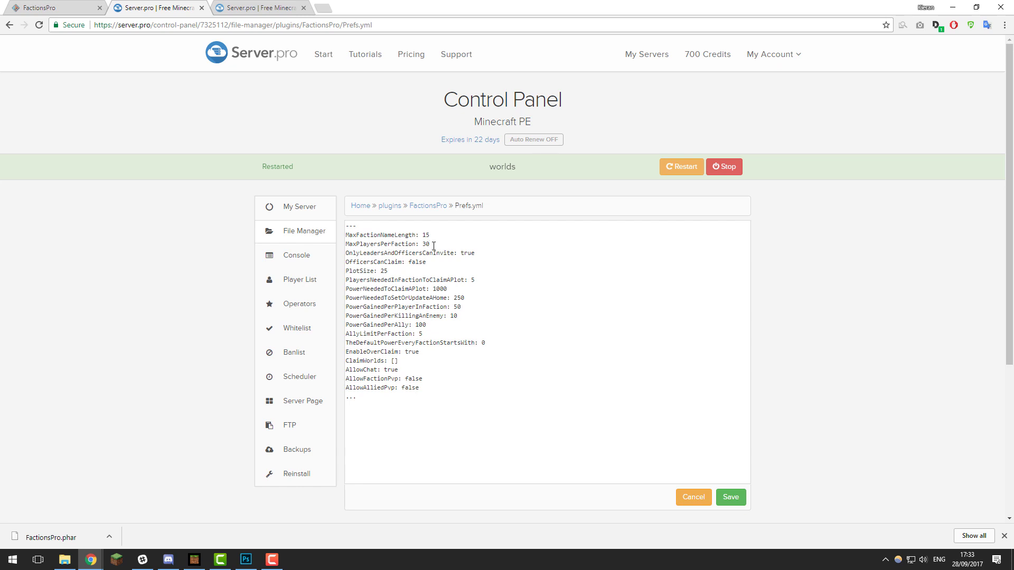
{"action": "mouse_move", "coordinate": [438, 251]}
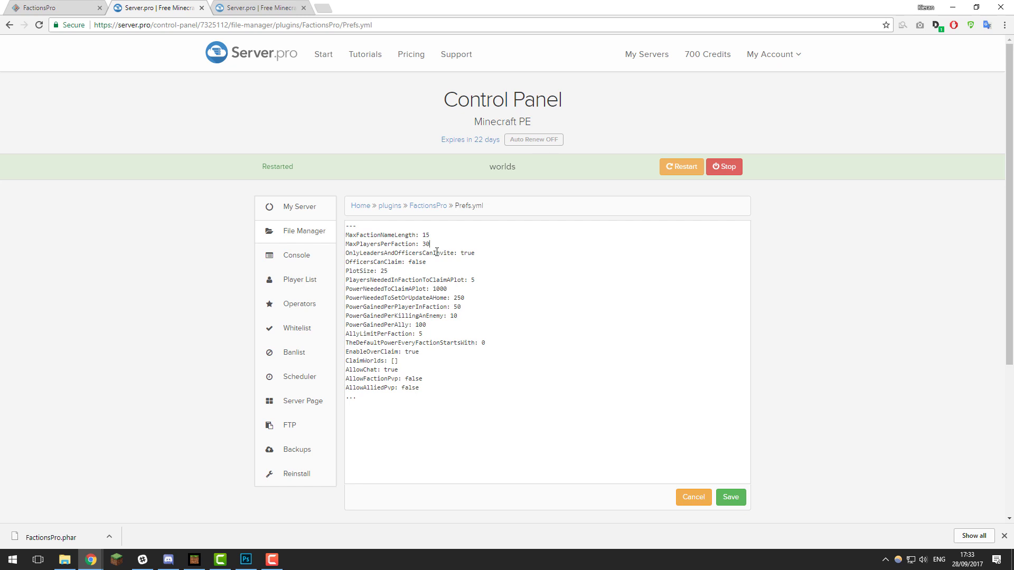
{"action": "key", "text": "Backspace"}
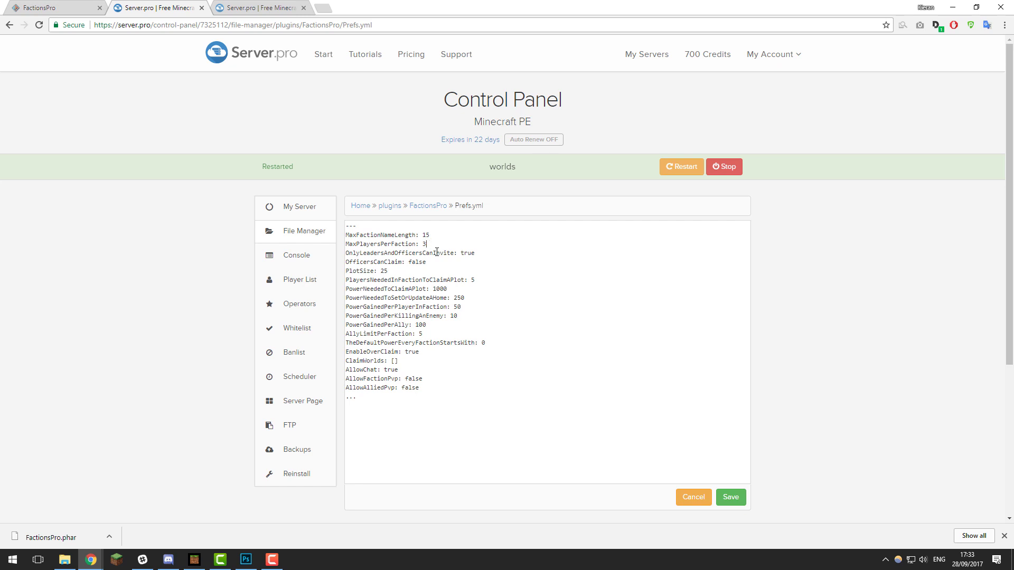
{"action": "type", "text": "00"}
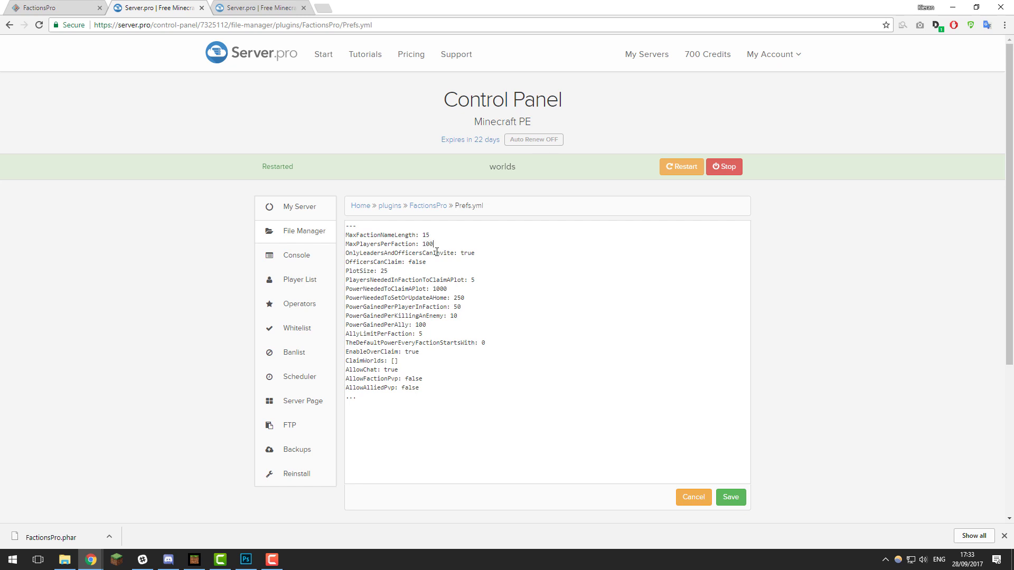
{"action": "key", "text": "Backspace"}
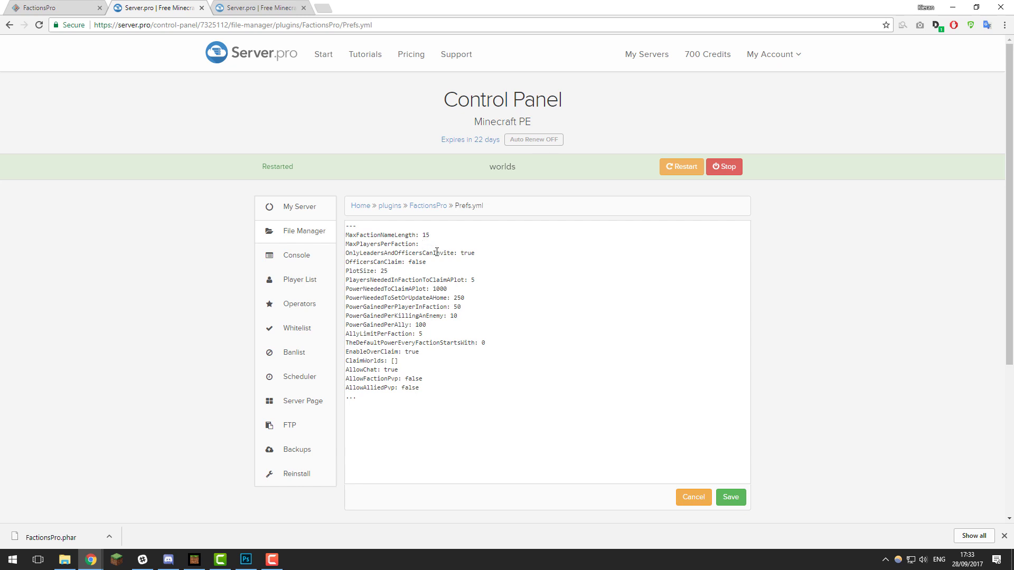
{"action": "type", "text": "30"}
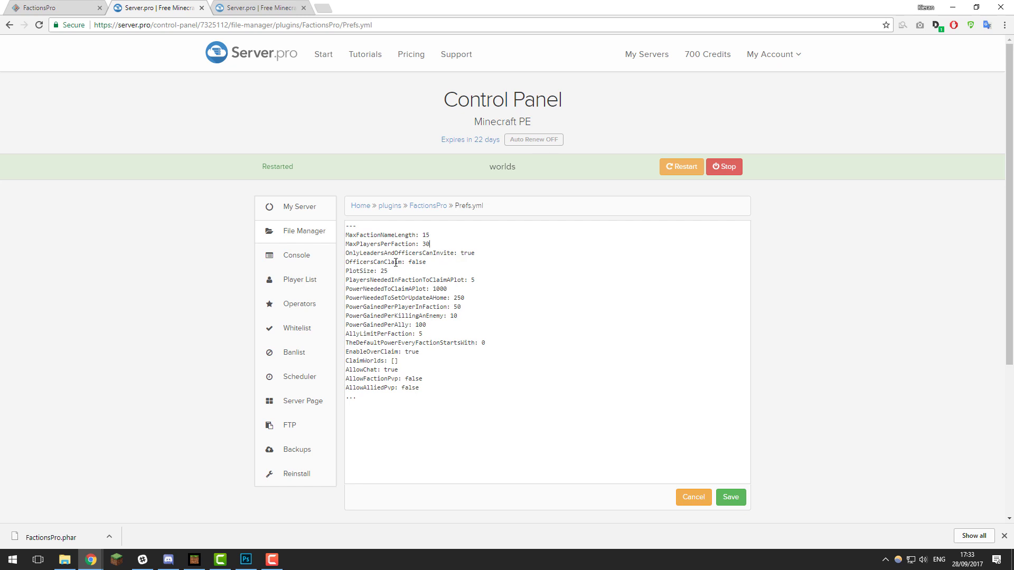
{"action": "mouse_move", "coordinate": [391, 278]}
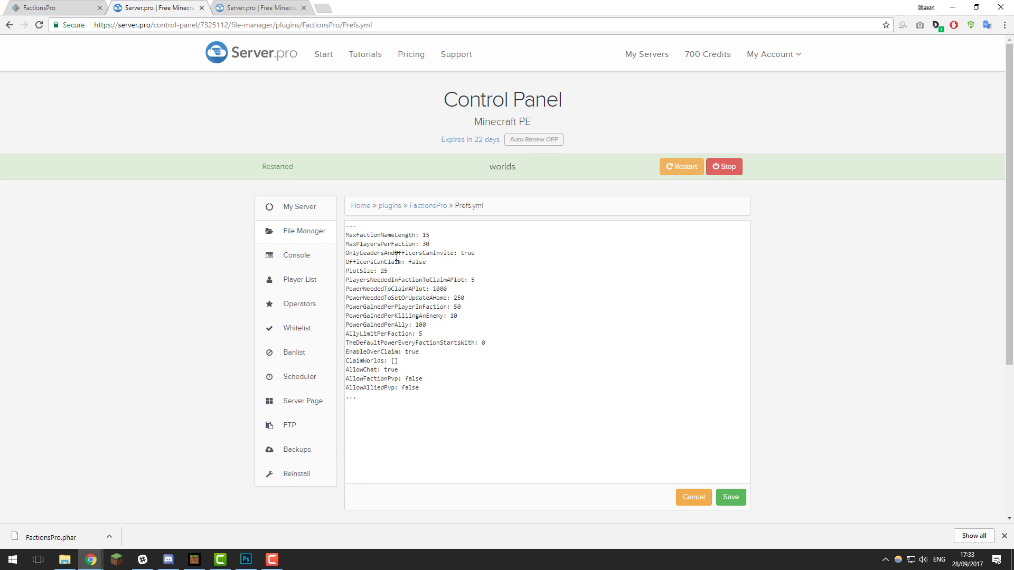
{"action": "mouse_move", "coordinate": [368, 266]}
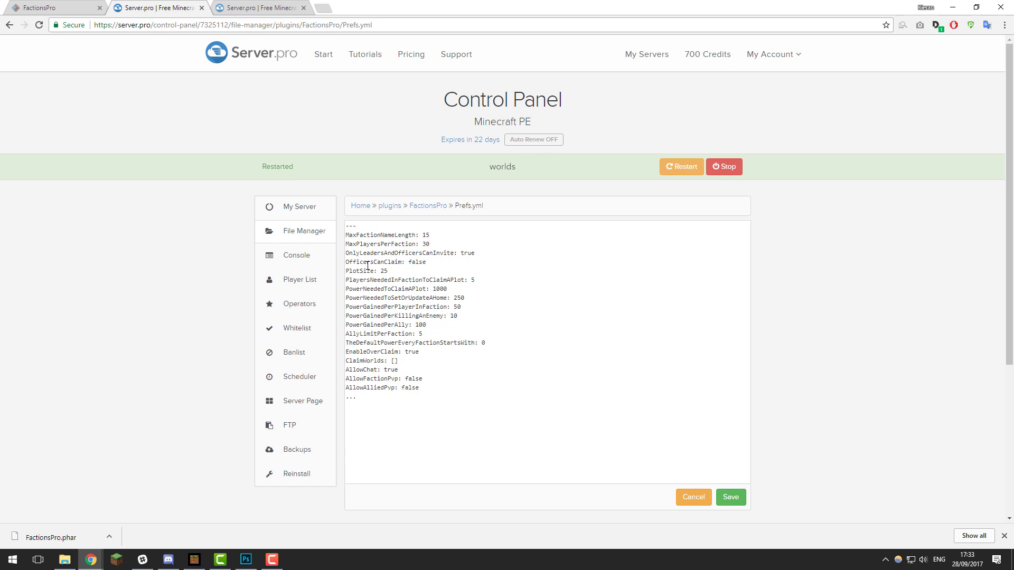
{"action": "mouse_move", "coordinate": [419, 260]}
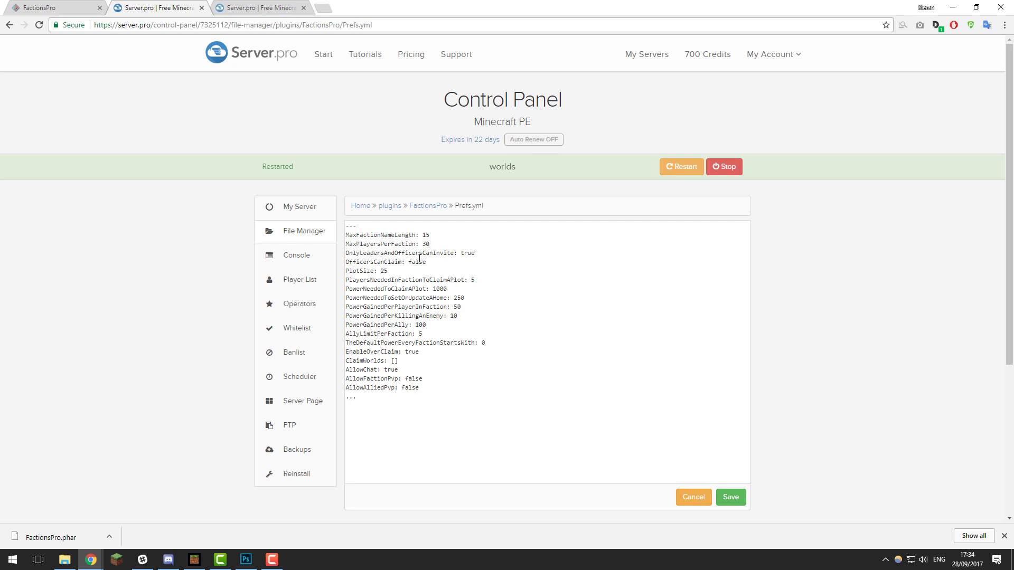
{"action": "left_click", "coordinate": [428, 244]}
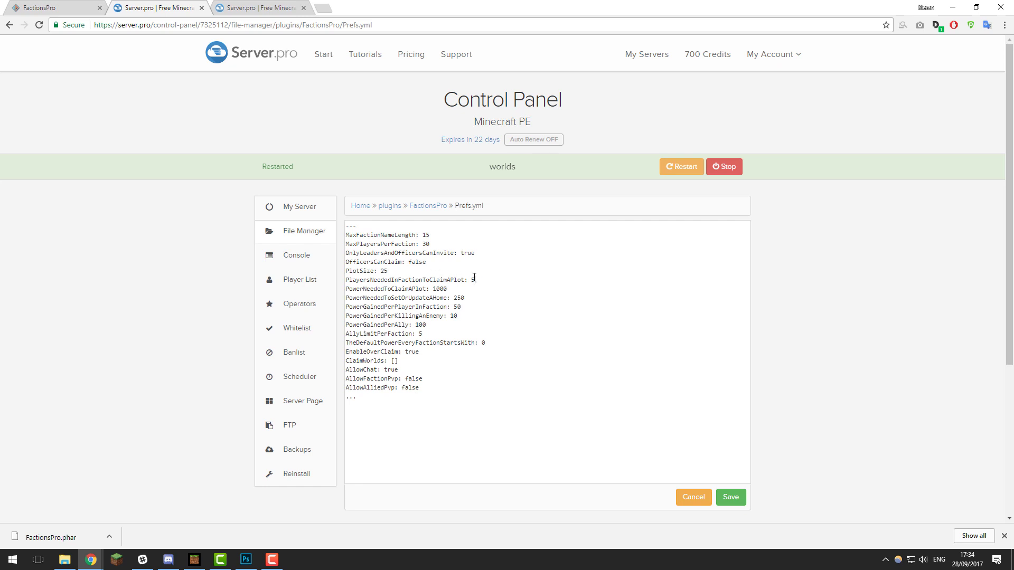
{"action": "type", "text": "5"}
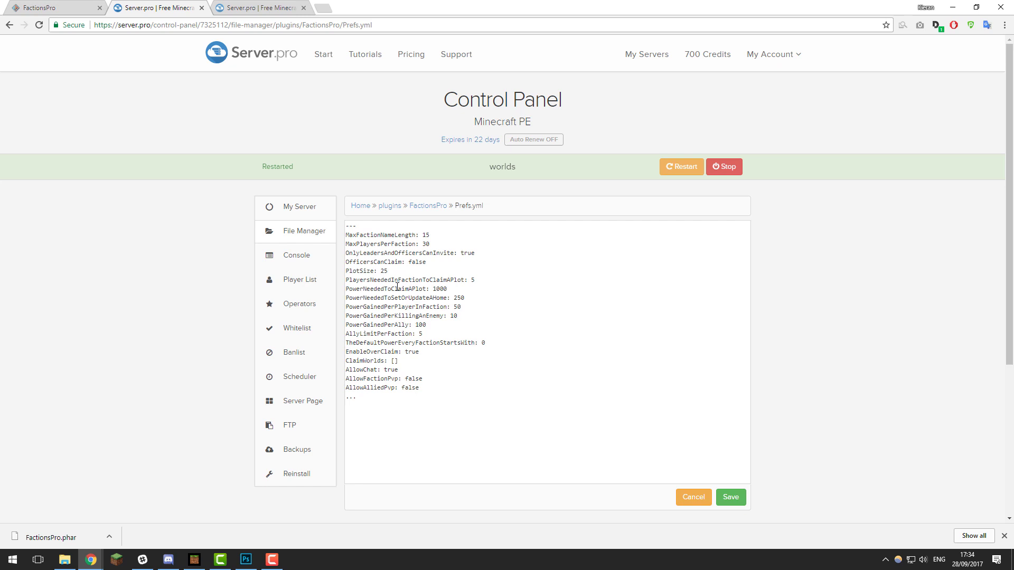
{"action": "left_click", "coordinate": [473, 279]}
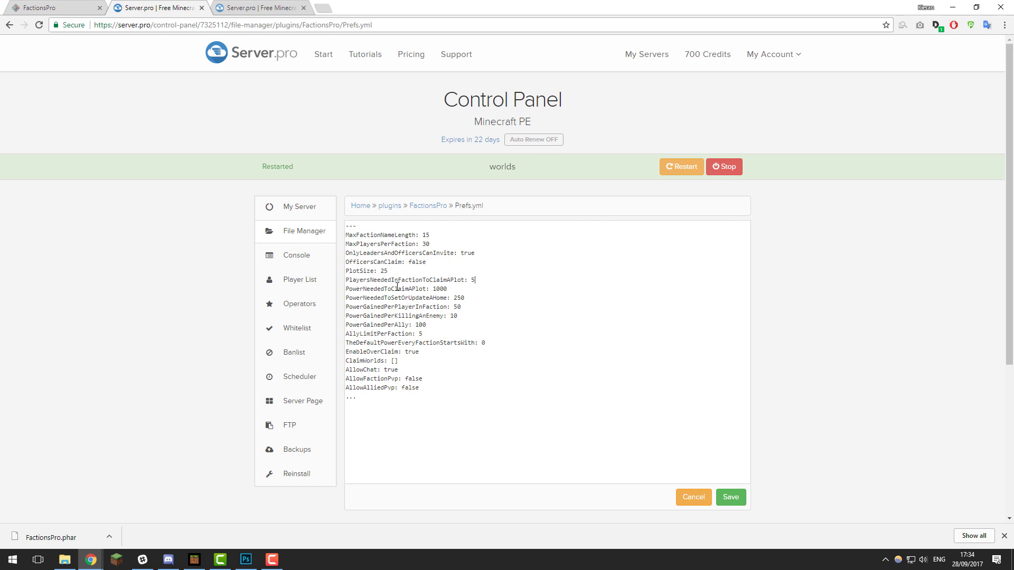
{"action": "left_click", "coordinate": [434, 289]}
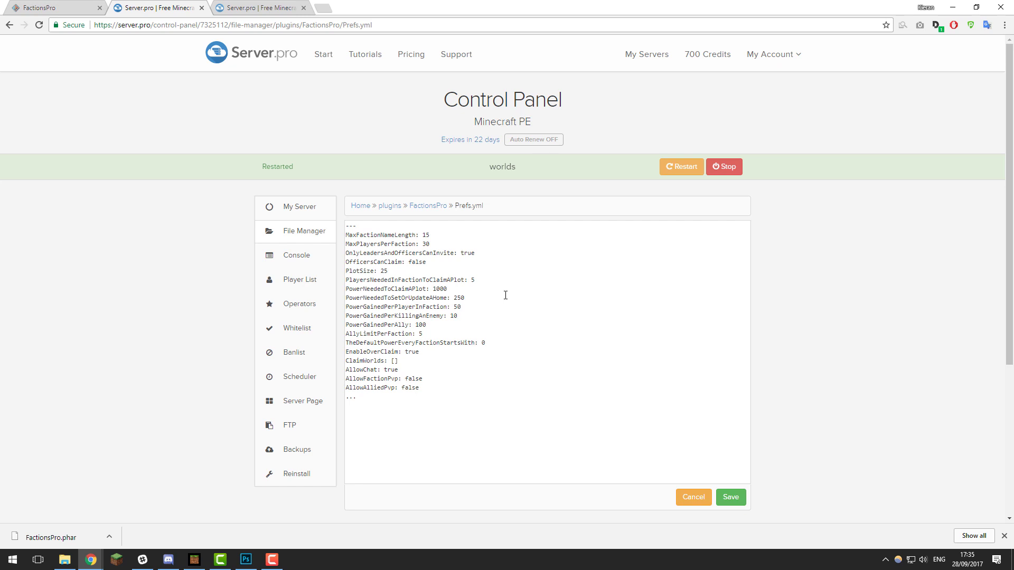
{"action": "mouse_move", "coordinate": [387, 304]}
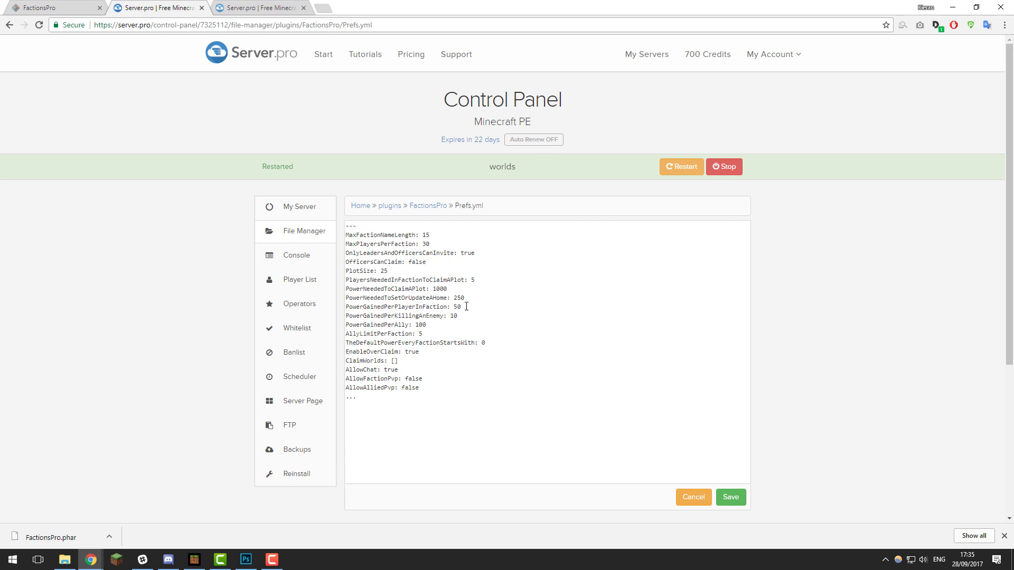
{"action": "mouse_move", "coordinate": [465, 315]}
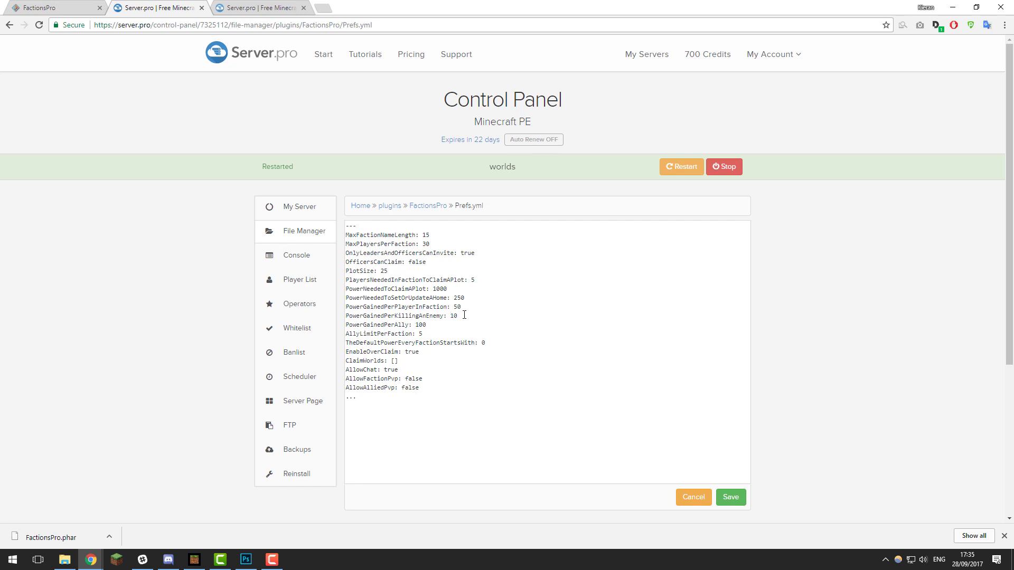
Lower AllyLimitPerFaction from 5 to 3 in Prefs.yml.
{"action": "left_click", "coordinate": [451, 316]}
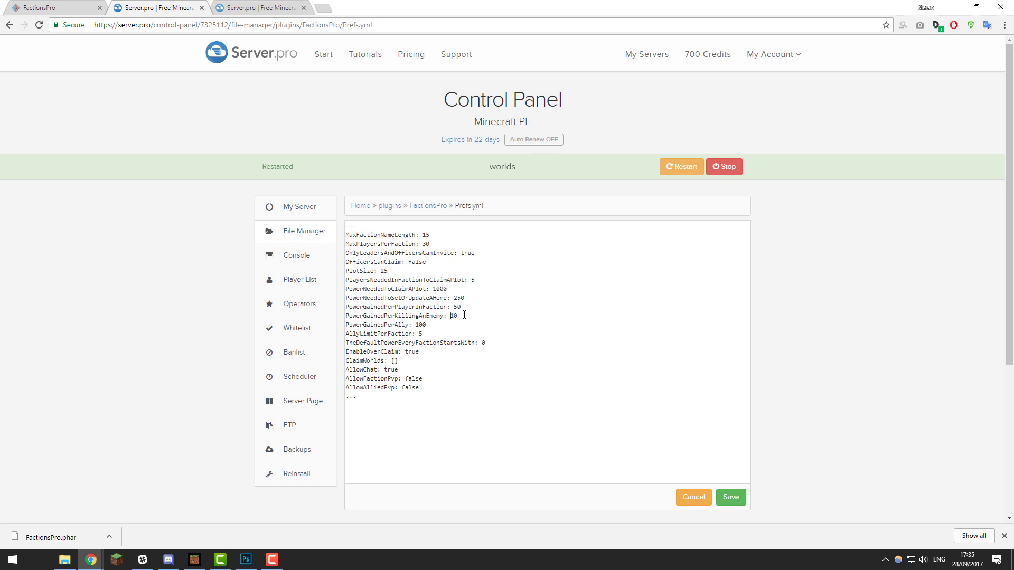
{"action": "mouse_move", "coordinate": [454, 321]}
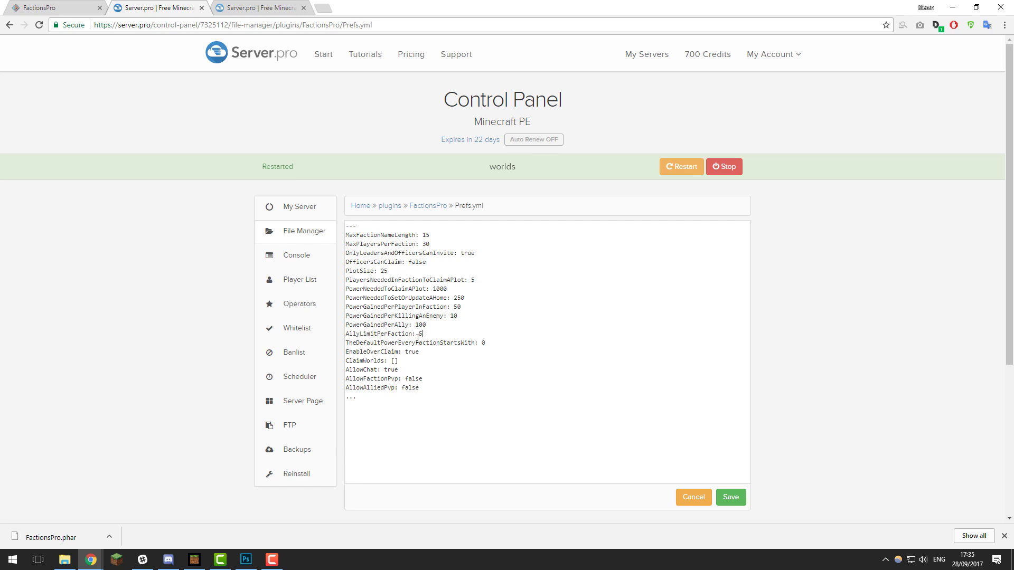
{"action": "mouse_move", "coordinate": [450, 332]}
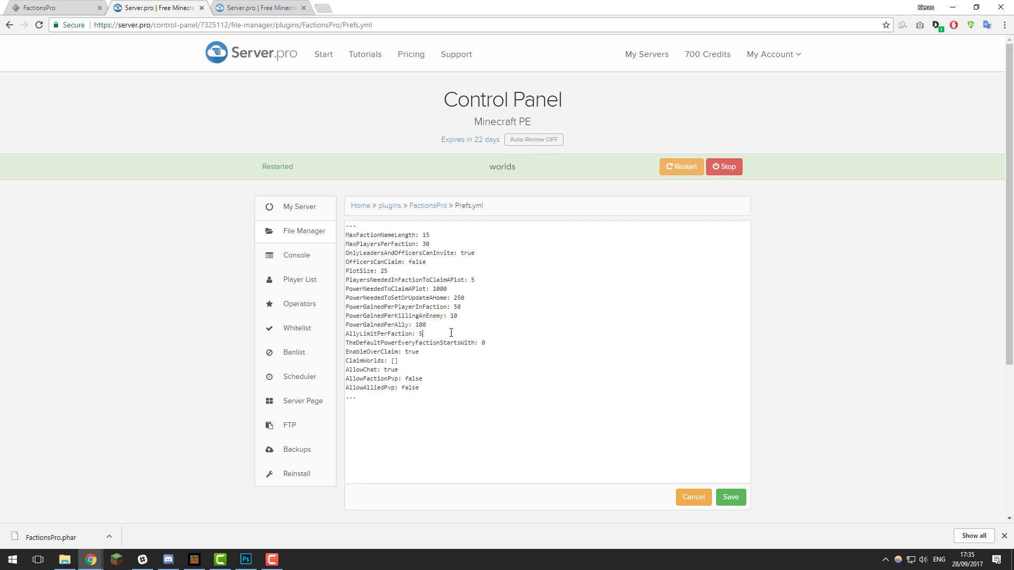
{"action": "key", "text": "Backspace"}
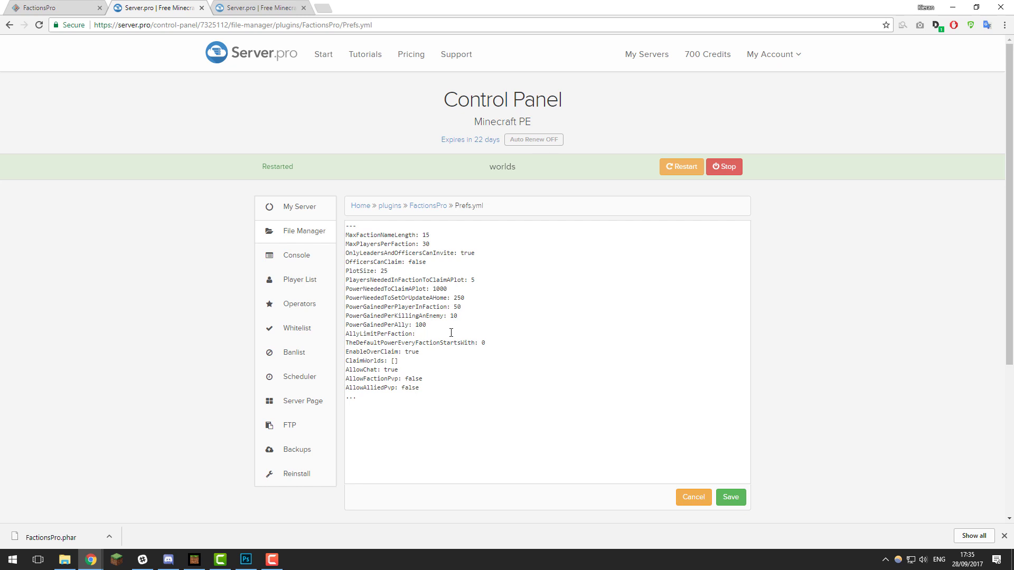
{"action": "type", "text": "3"}
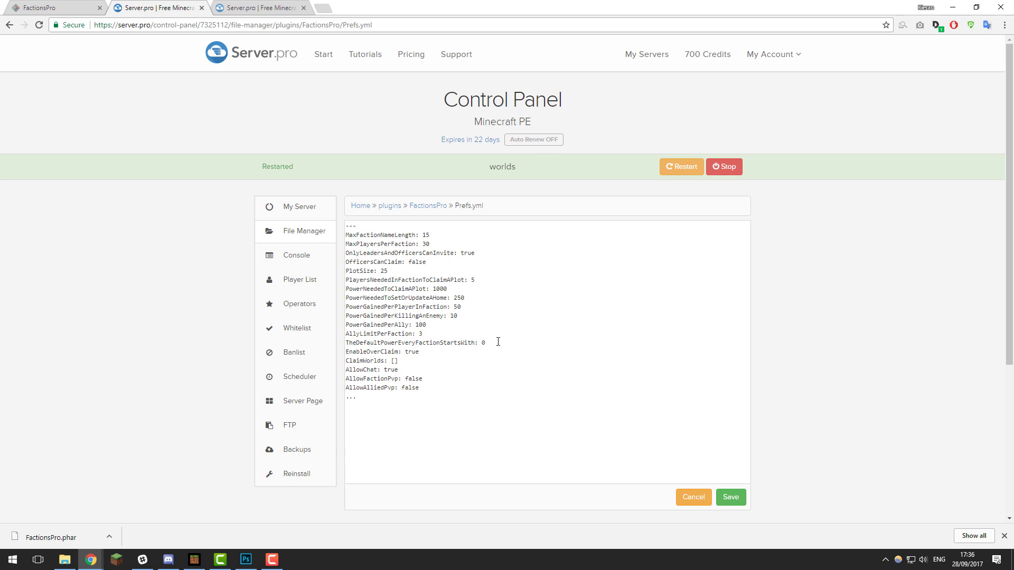
{"action": "left_click", "coordinate": [485, 342]}
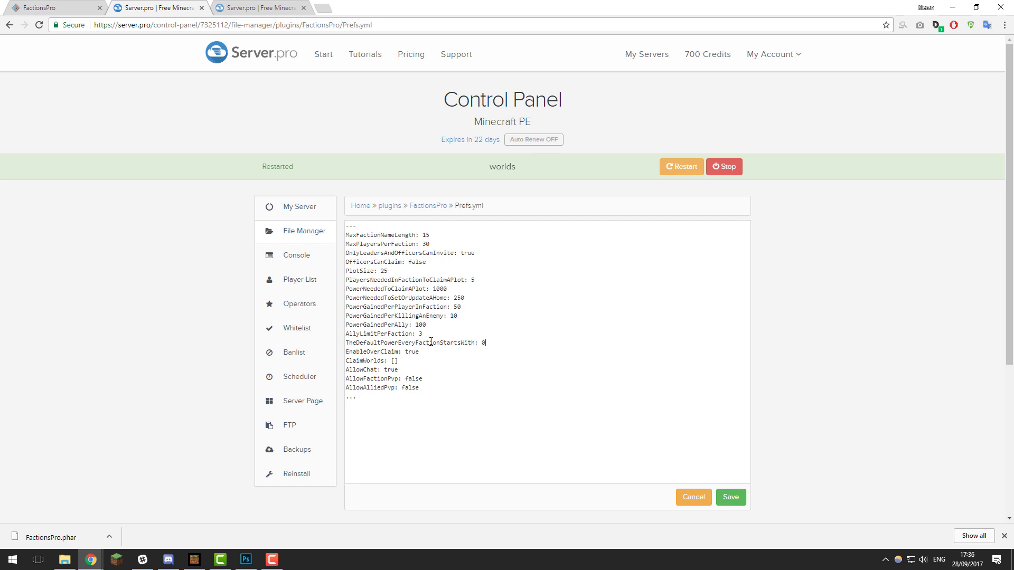
{"action": "mouse_move", "coordinate": [493, 344]}
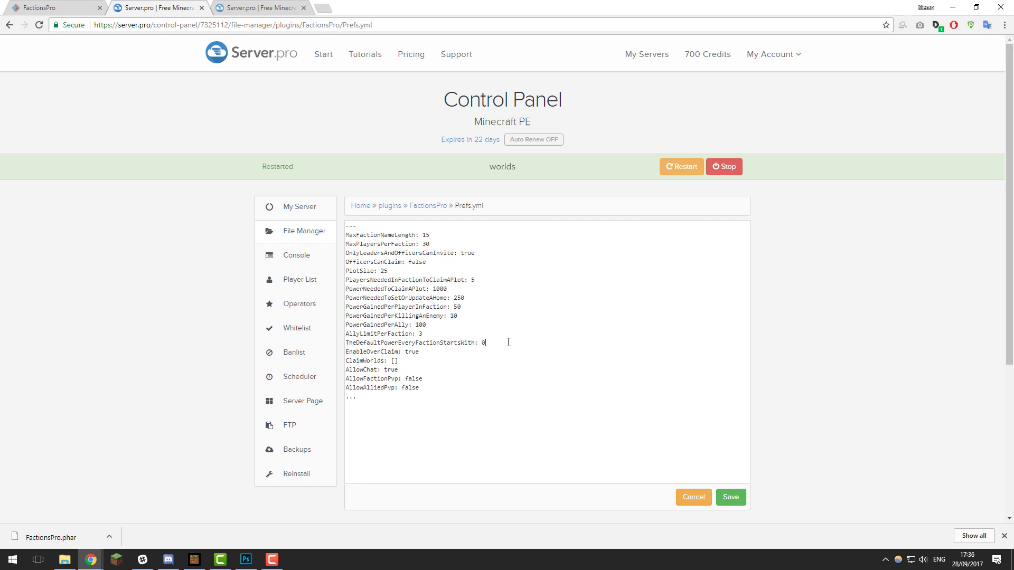
{"action": "mouse_move", "coordinate": [554, 425]}
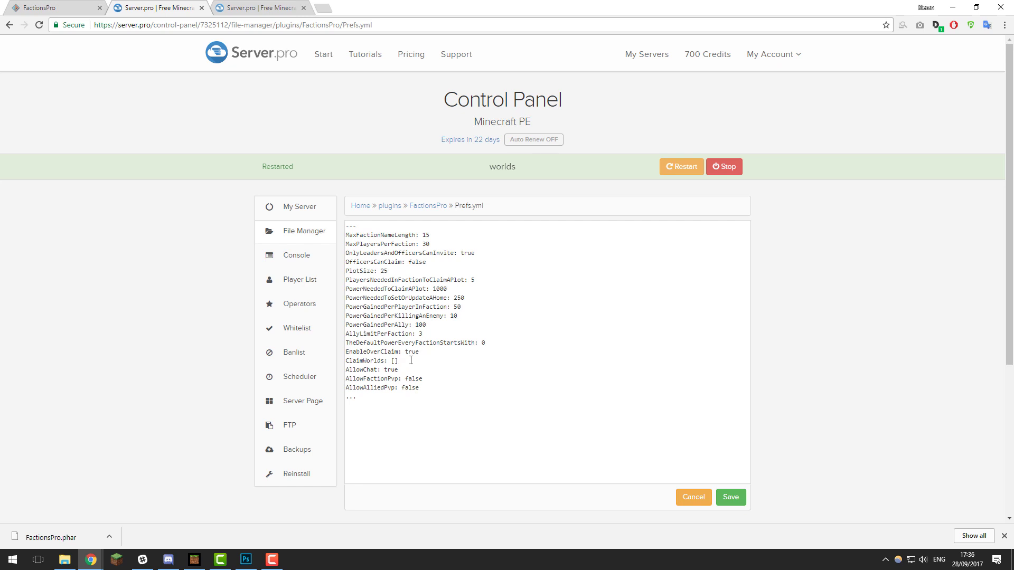
{"action": "mouse_move", "coordinate": [422, 371]}
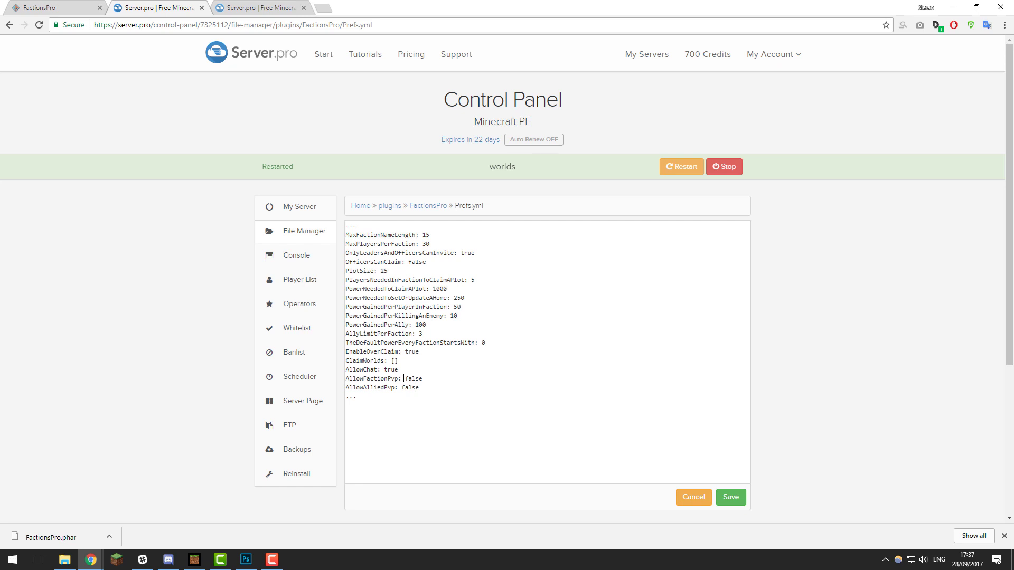
{"action": "mouse_move", "coordinate": [438, 394]}
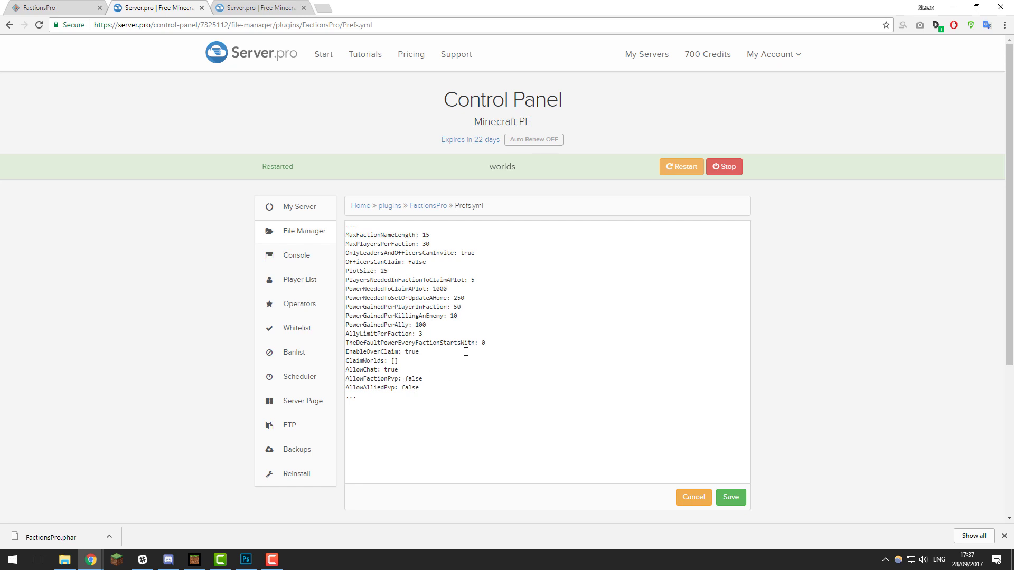
Save the edited Prefs.yml with AllyLimitPerFaction at 3.
{"action": "left_click", "coordinate": [730, 498]}
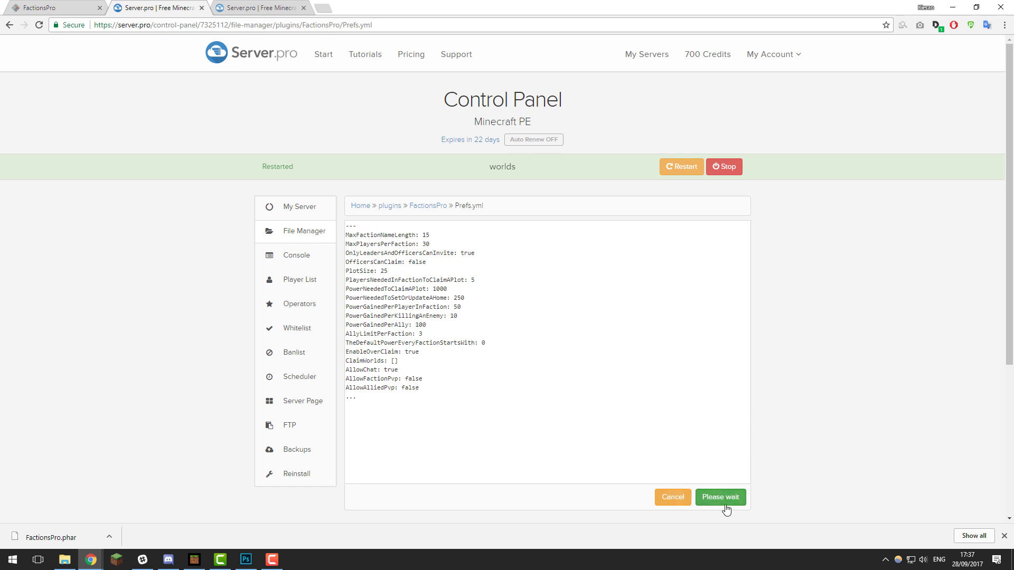
Finish saving Prefs.yml and return to the FactionsPro folder listing.
{"action": "left_click", "coordinate": [719, 496]}
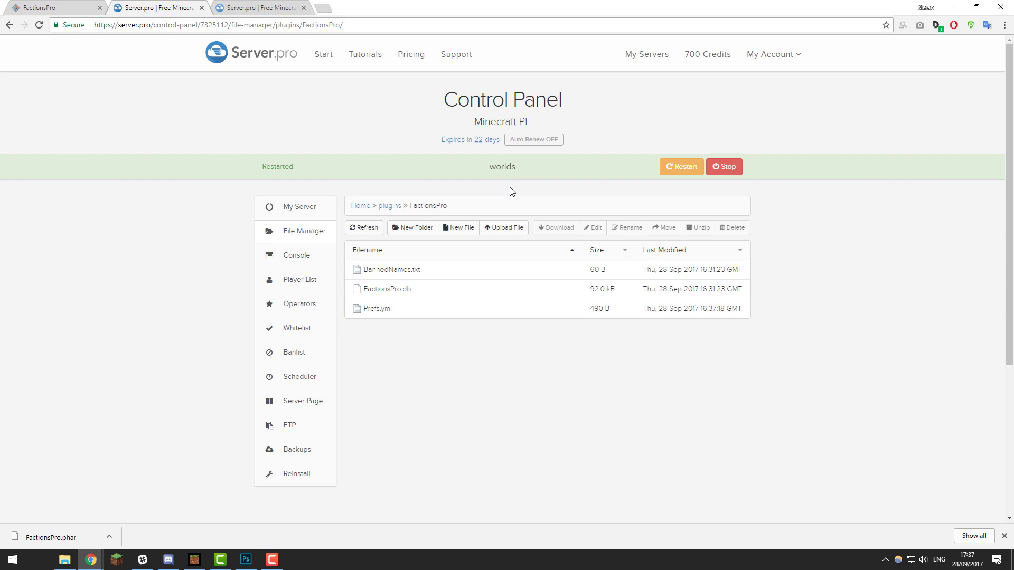
{"action": "mouse_move", "coordinate": [391, 269]}
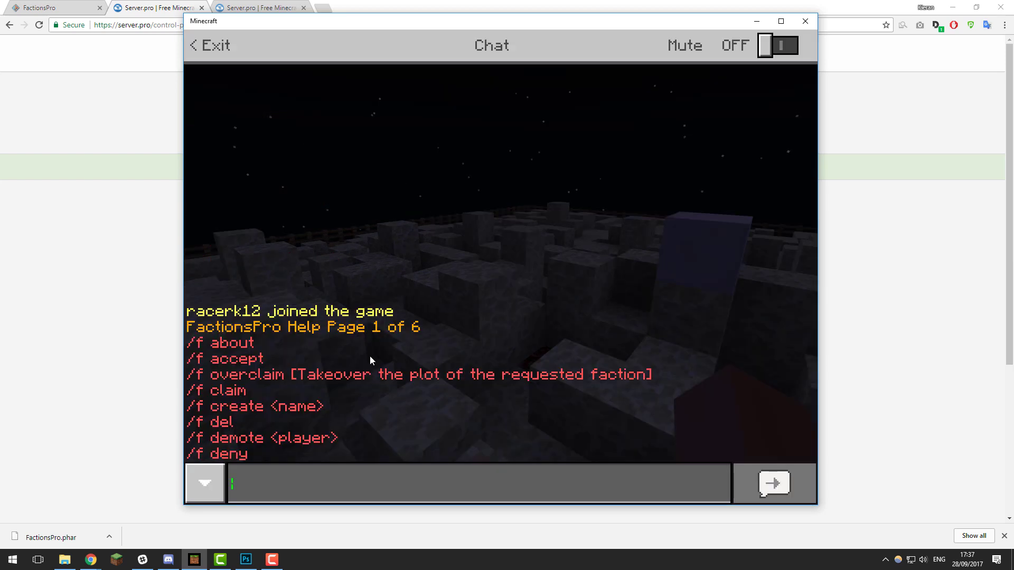
{"action": "mouse_move", "coordinate": [273, 338]}
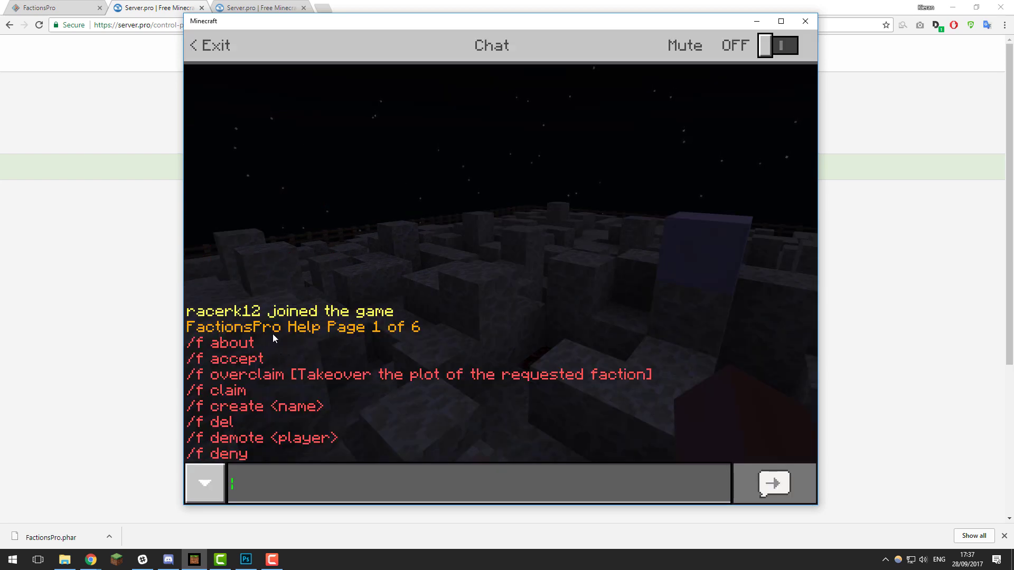
{"action": "mouse_move", "coordinate": [419, 337]}
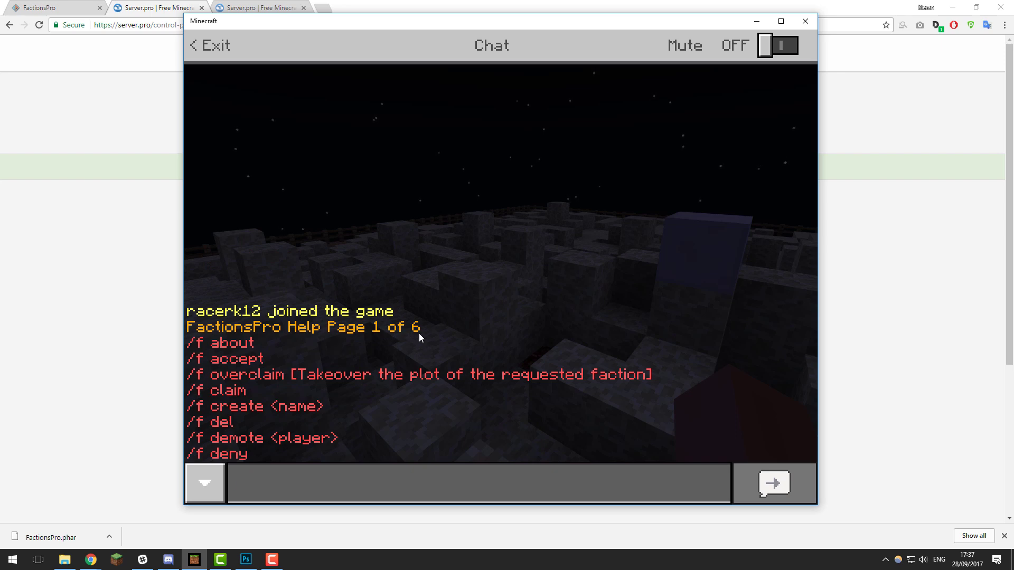
Run /f help, then /f create ServerPi, confirming 'Faction created' in chat.
{"action": "type", "text": "/f help"}
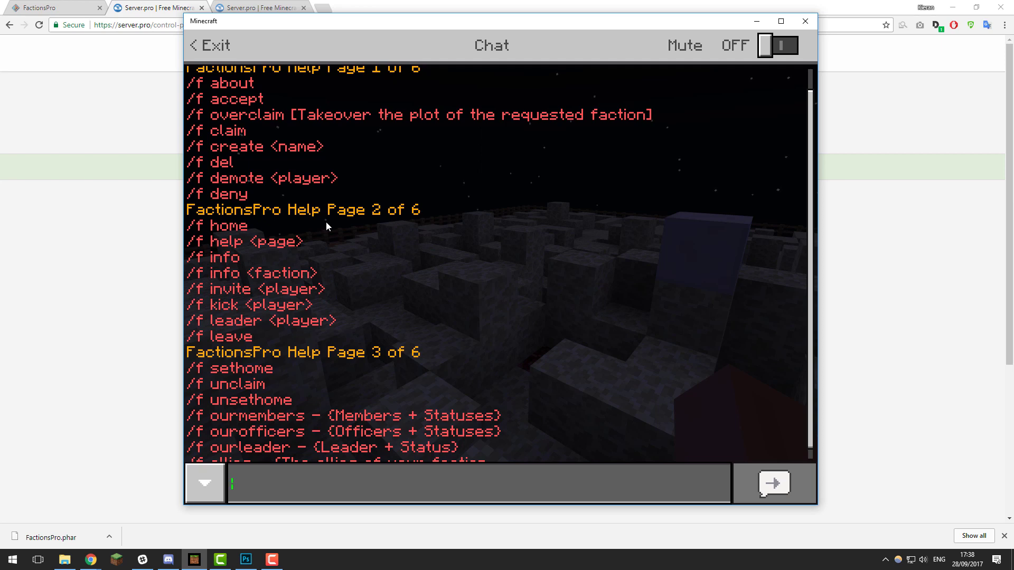
{"action": "type", "text": "/f create"}
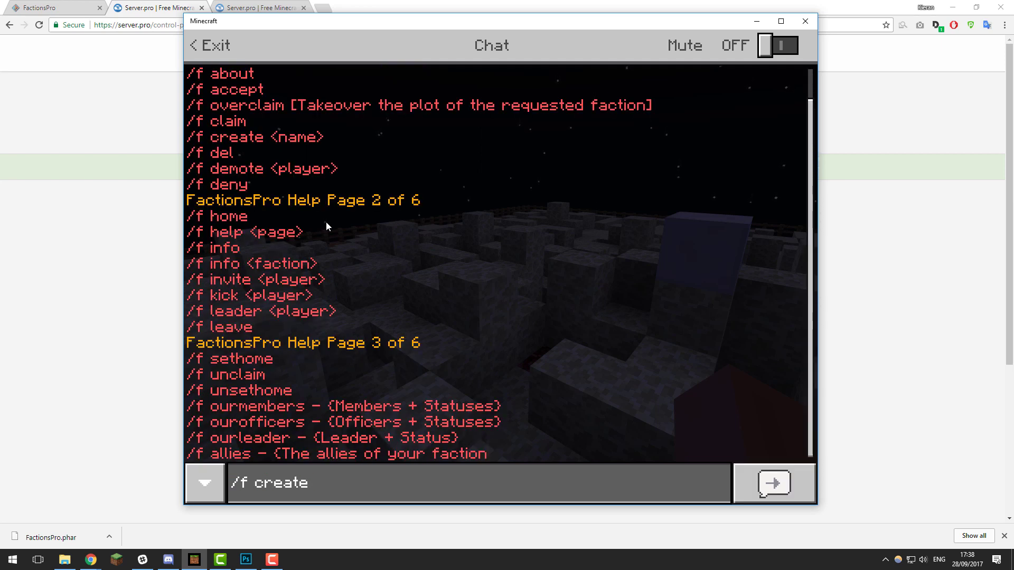
{"action": "type", "text": "ServerPi"}
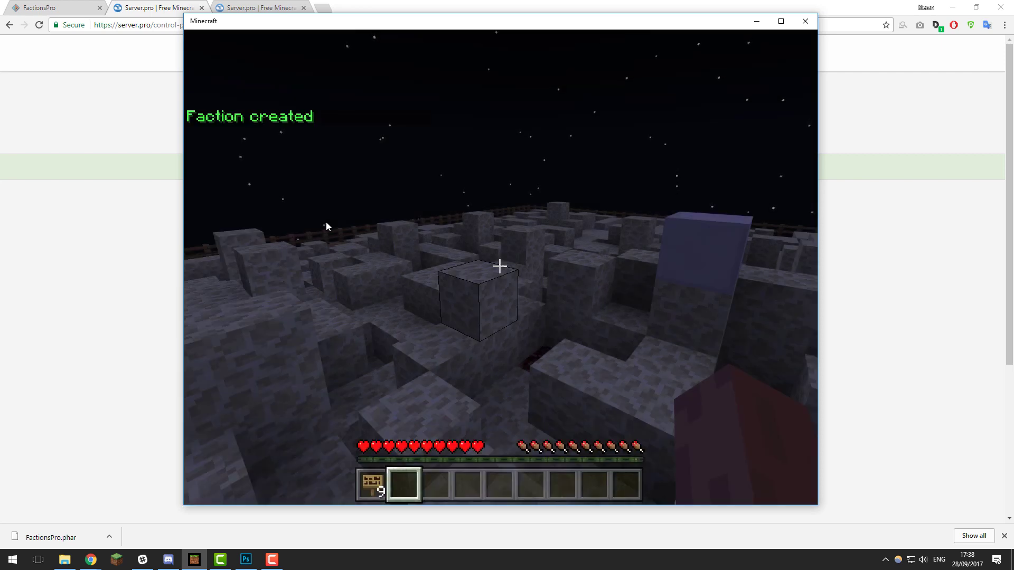
{"action": "key", "text": "t"}
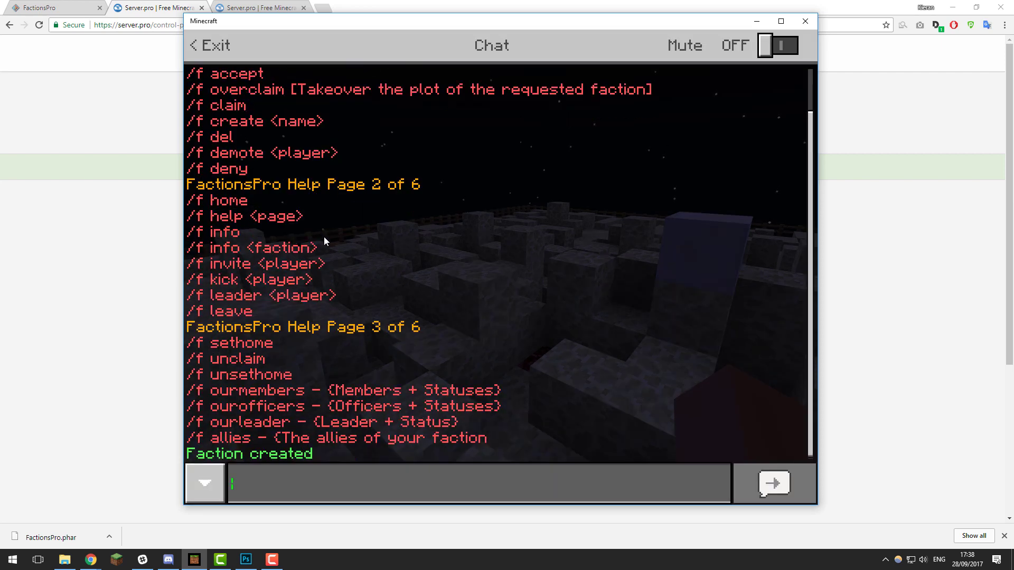
{"action": "mouse_move", "coordinate": [388, 331]}
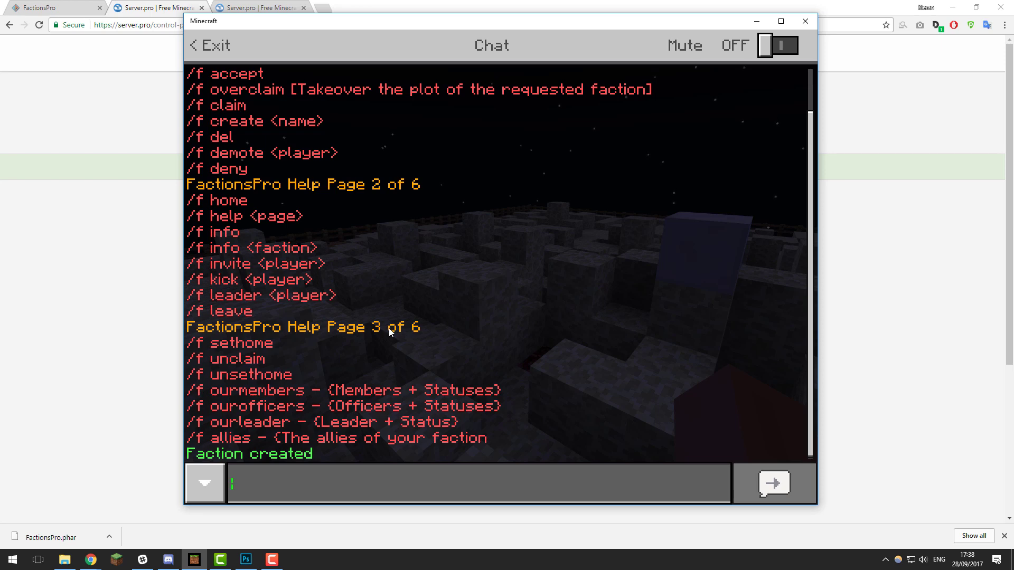